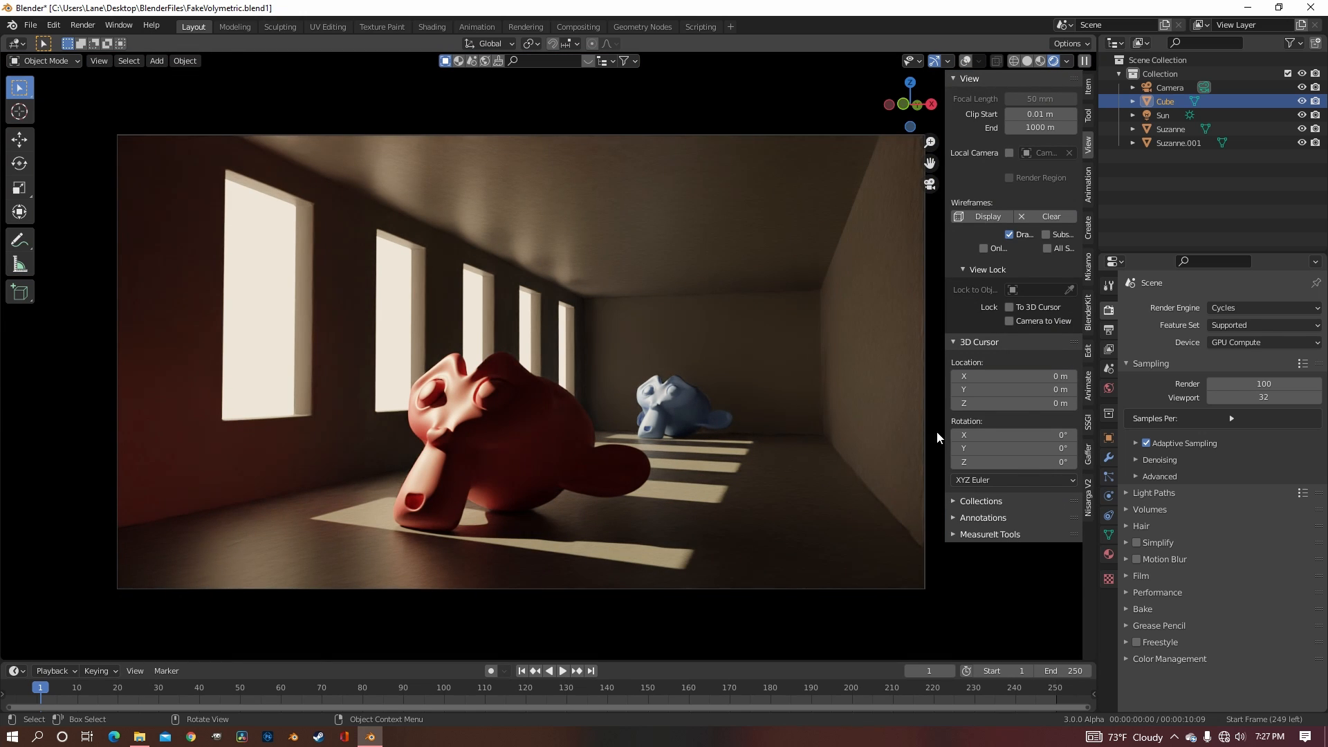
mouse_move(1108, 329)
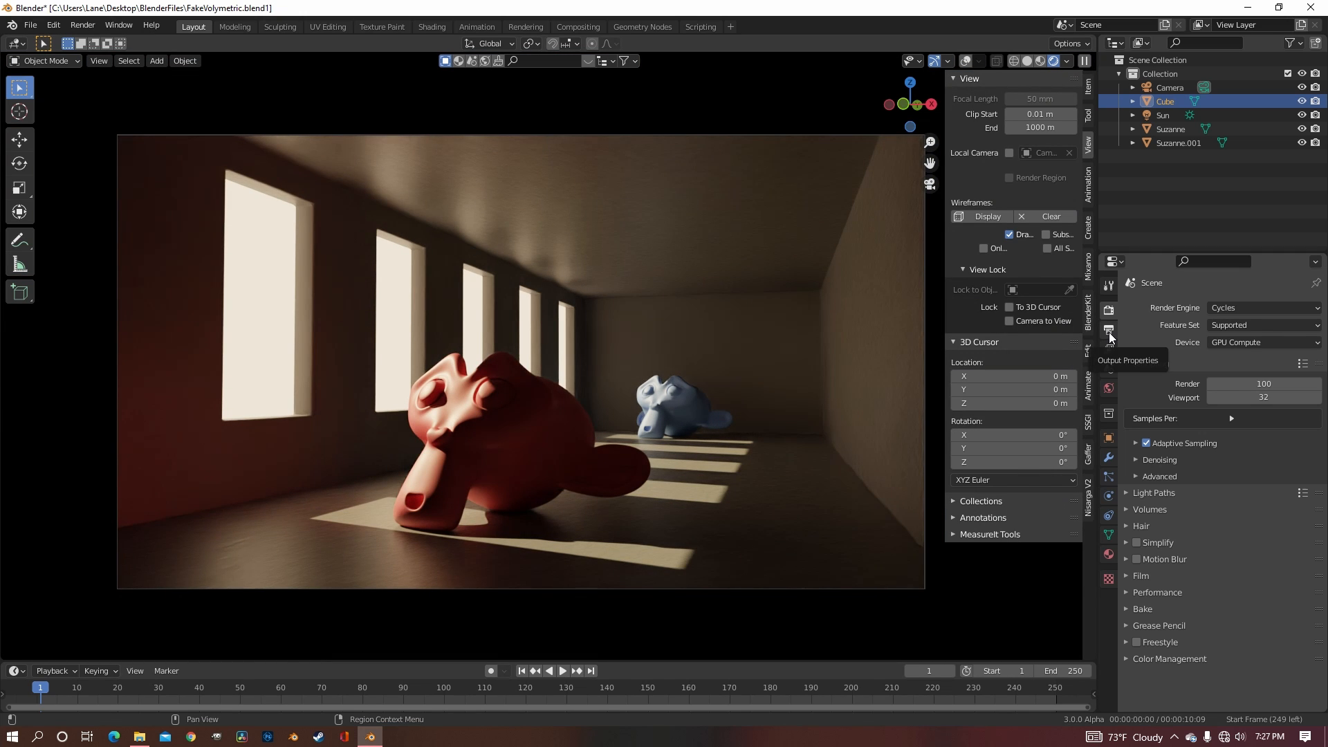
Enable the Mist data pass in View Layer Properties and reach the viewport shading options.
left_click(1108, 350)
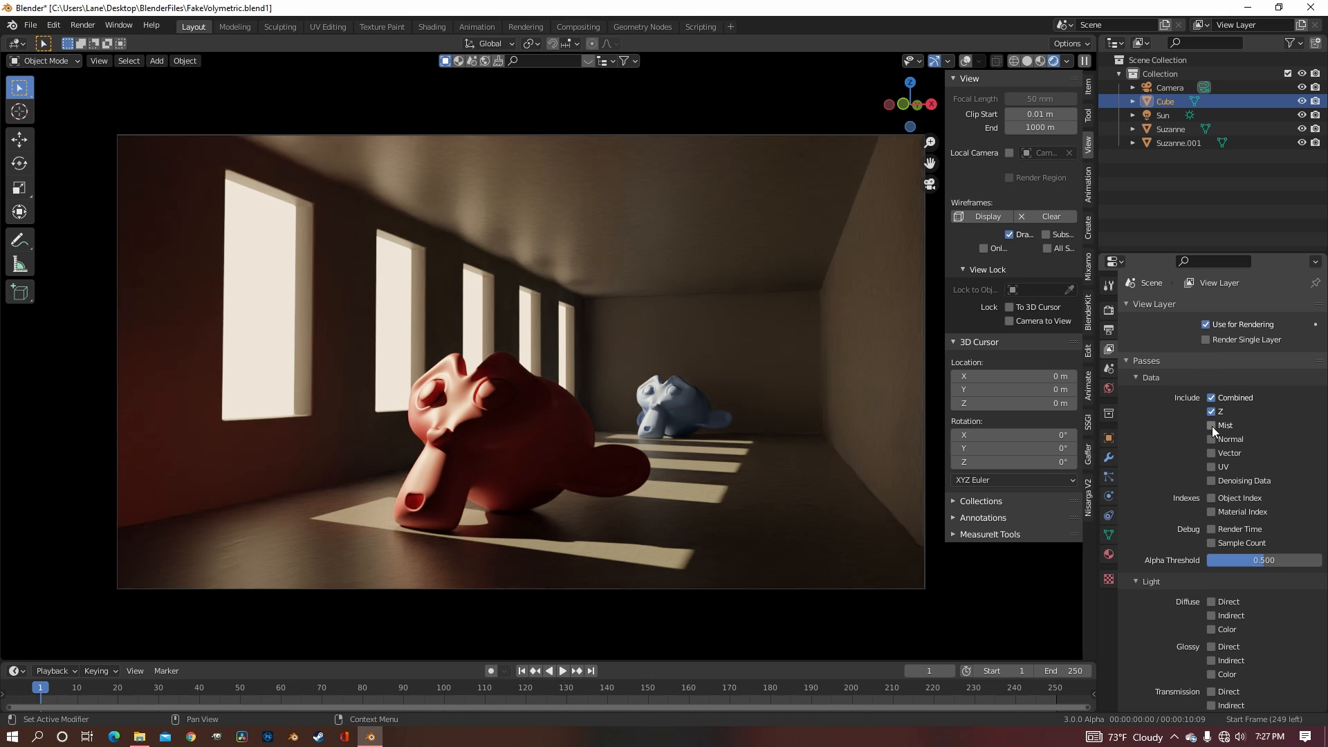
left_click(1213, 425)
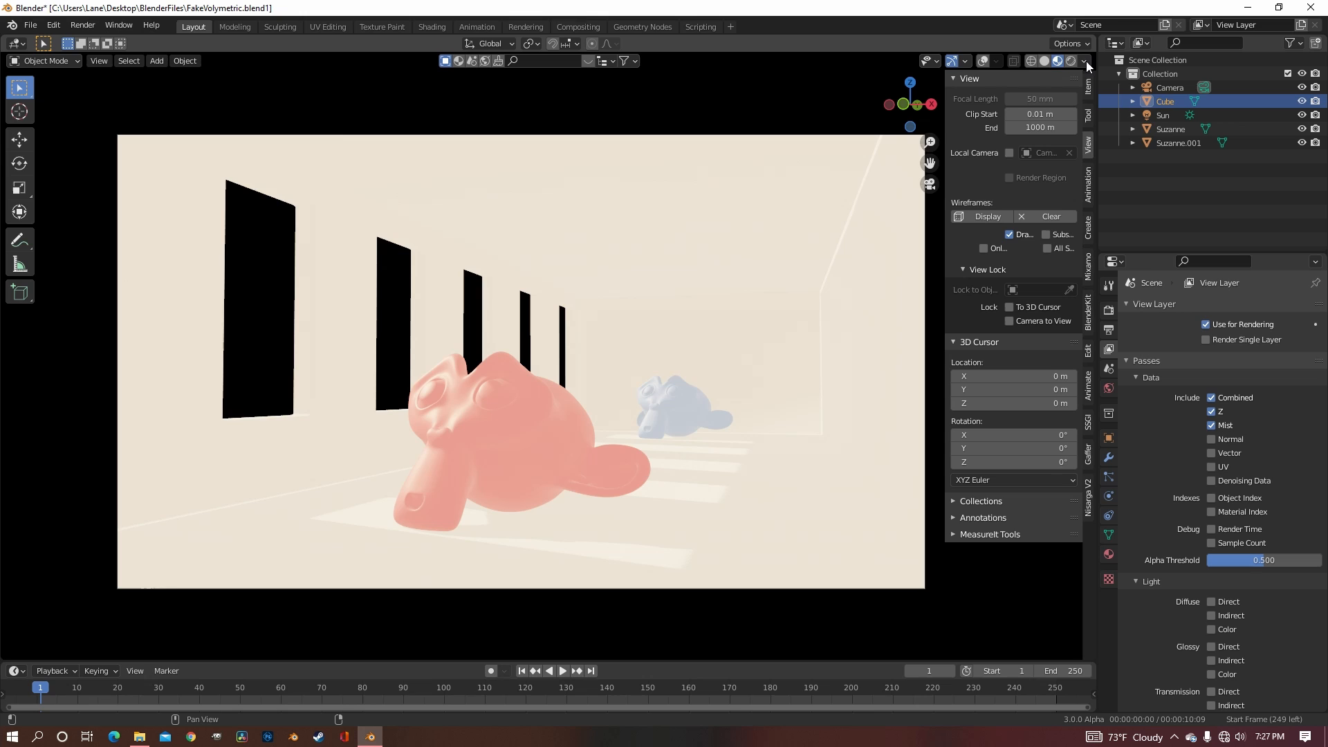
left_click(1088, 60)
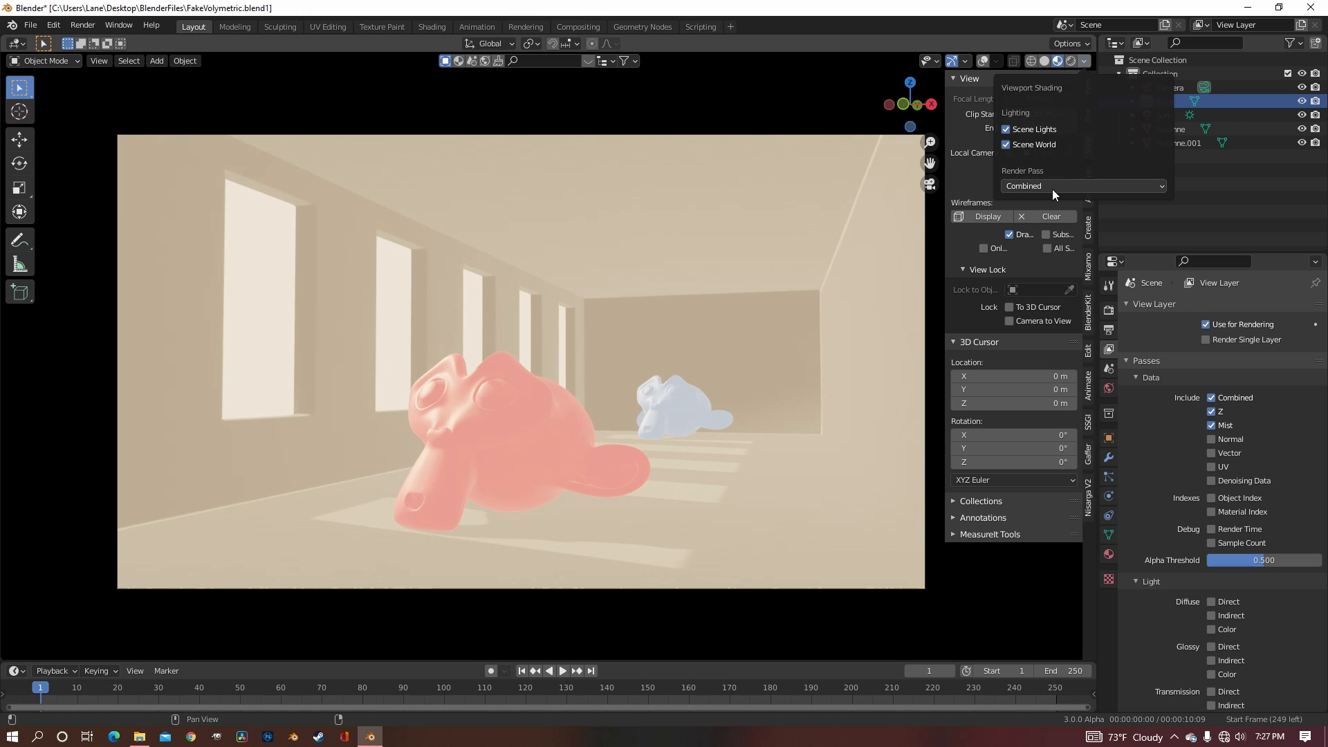
Show the Mist render pass in the viewport and tune World mist Start back to 0 m and Depth.
left_click(1082, 185)
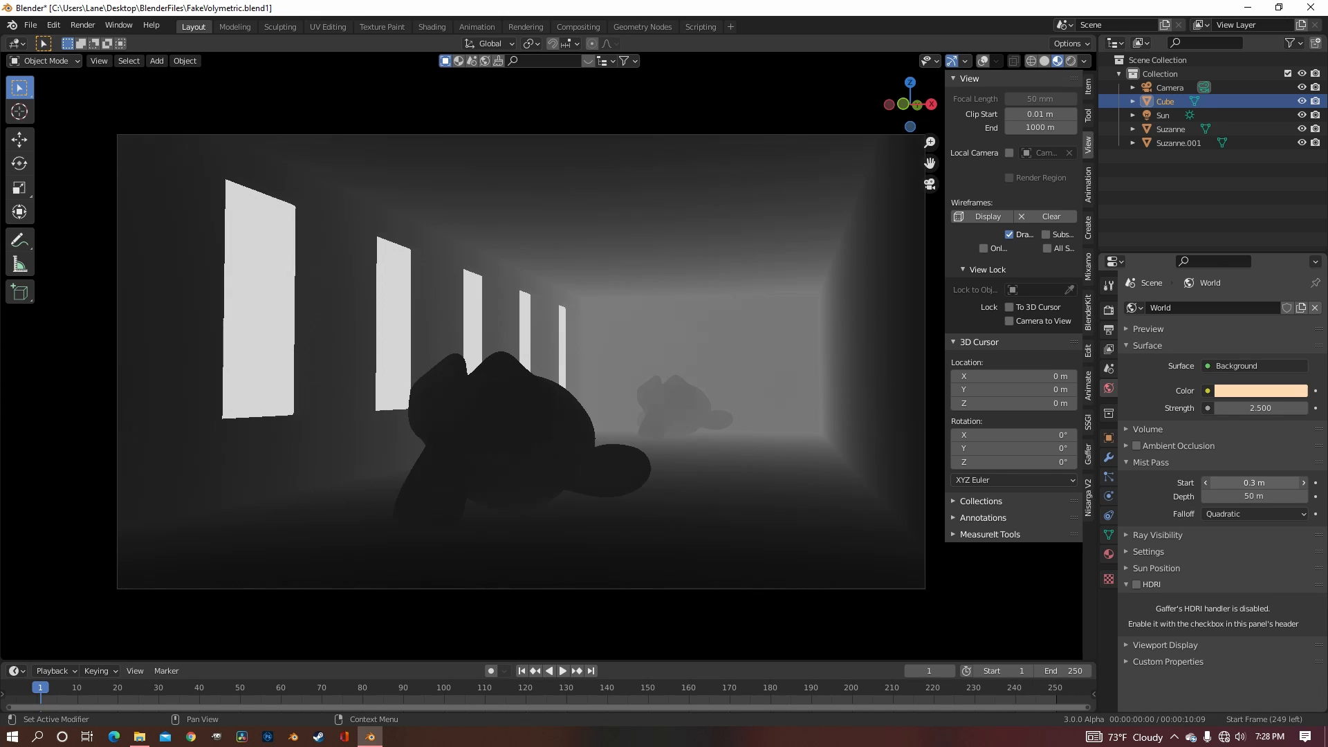
left_click(1255, 482)
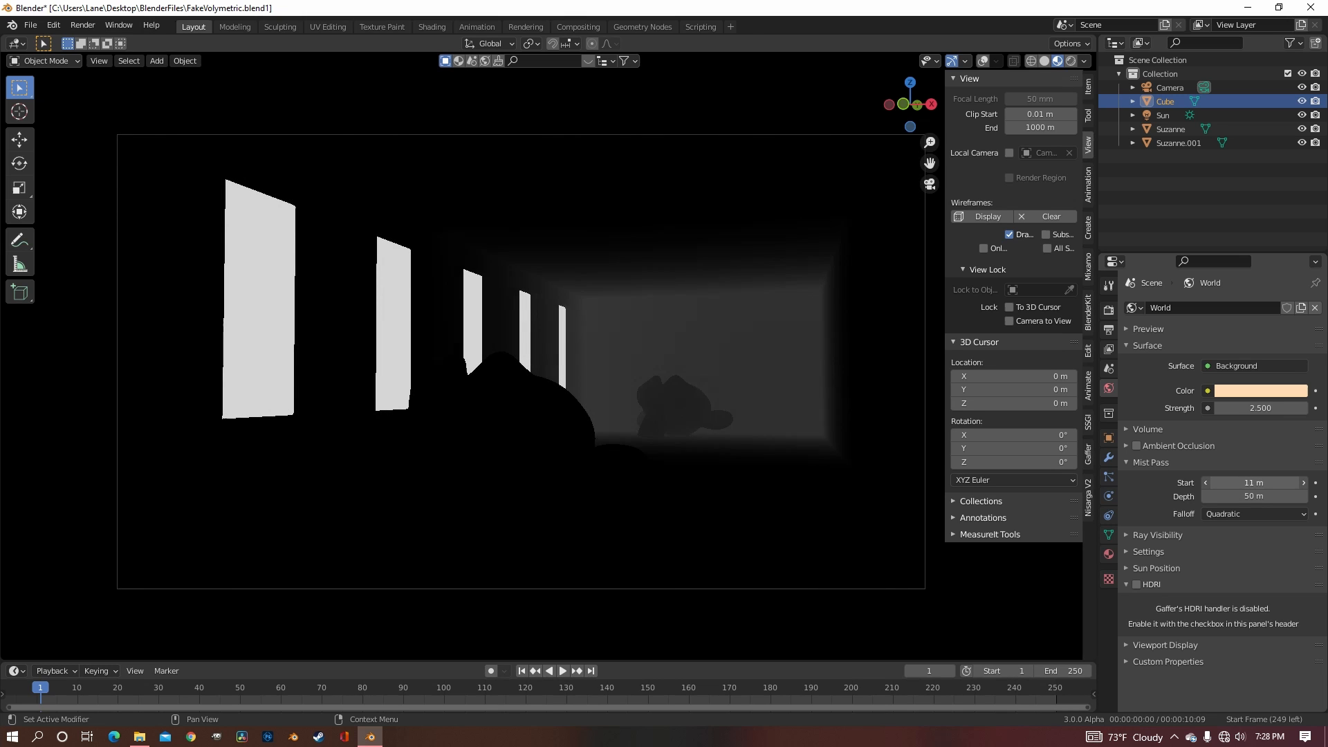
left_click(1254, 481)
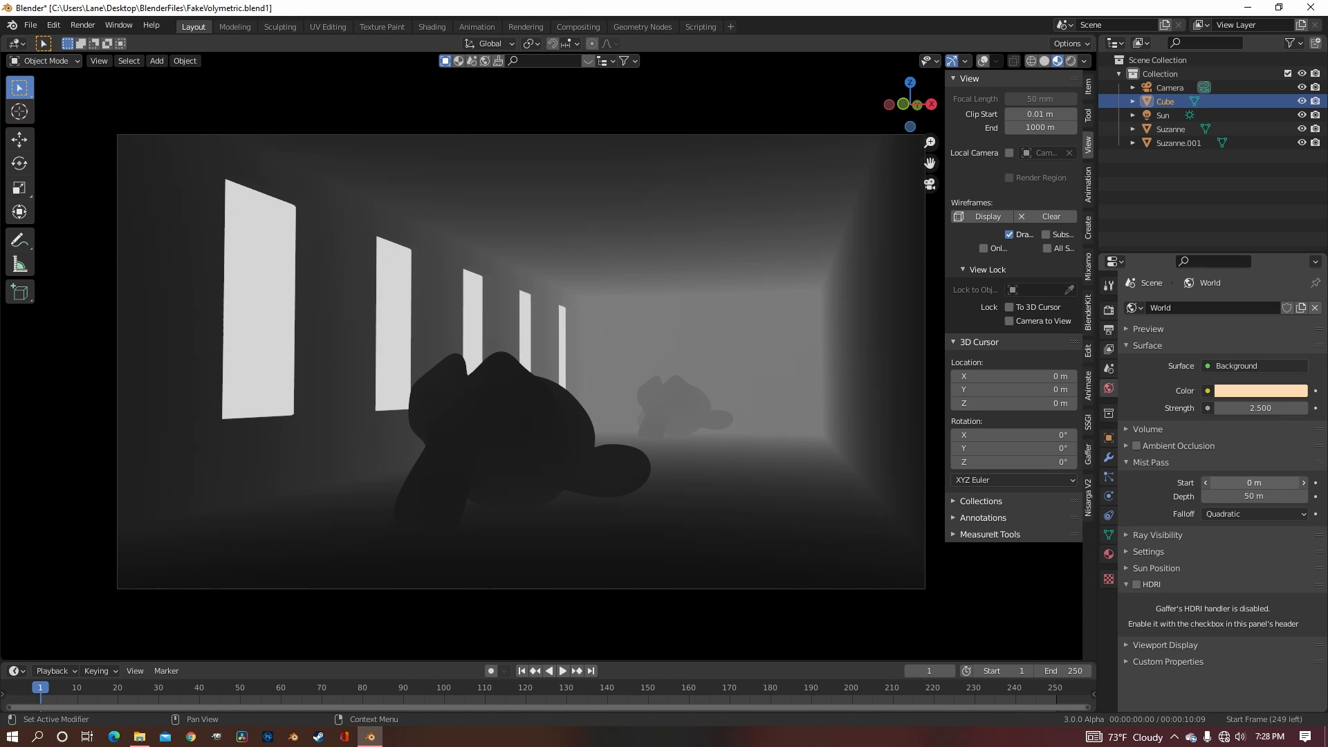
left_click(1254, 482)
type("6.7")
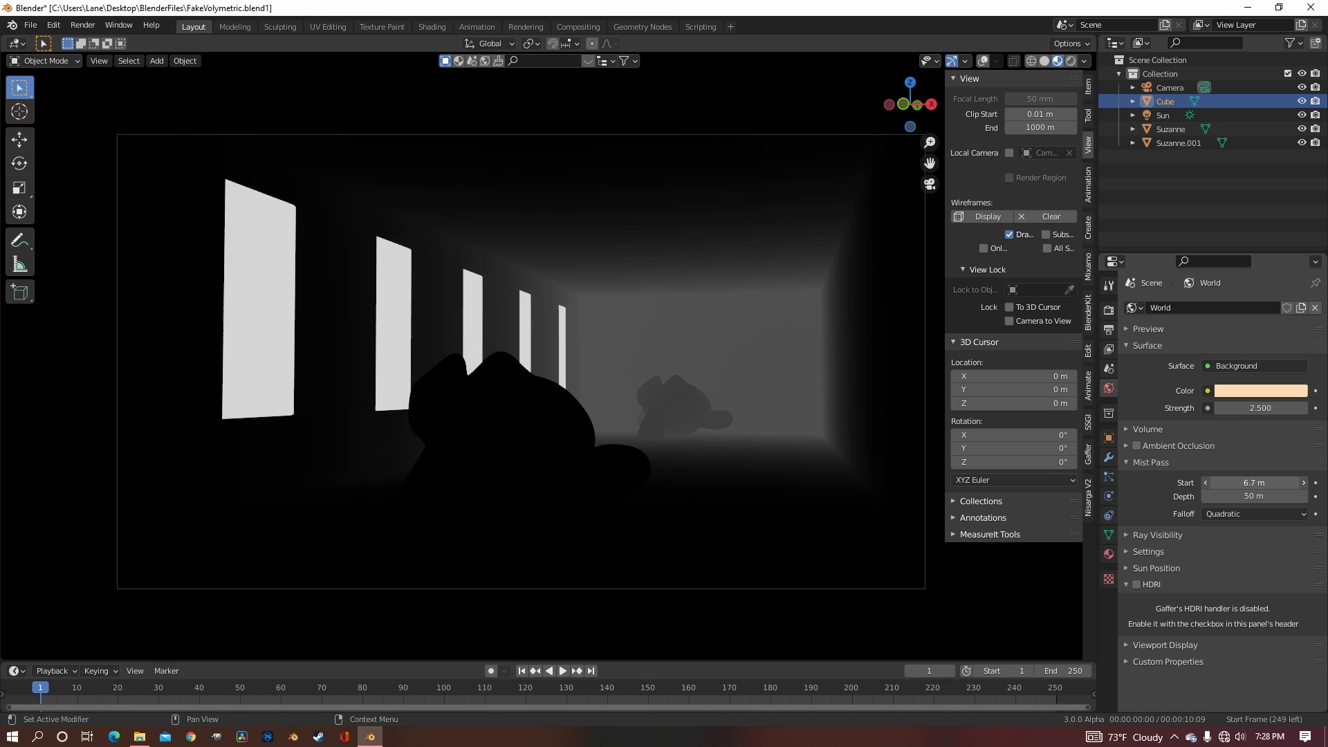
left_click(1254, 481)
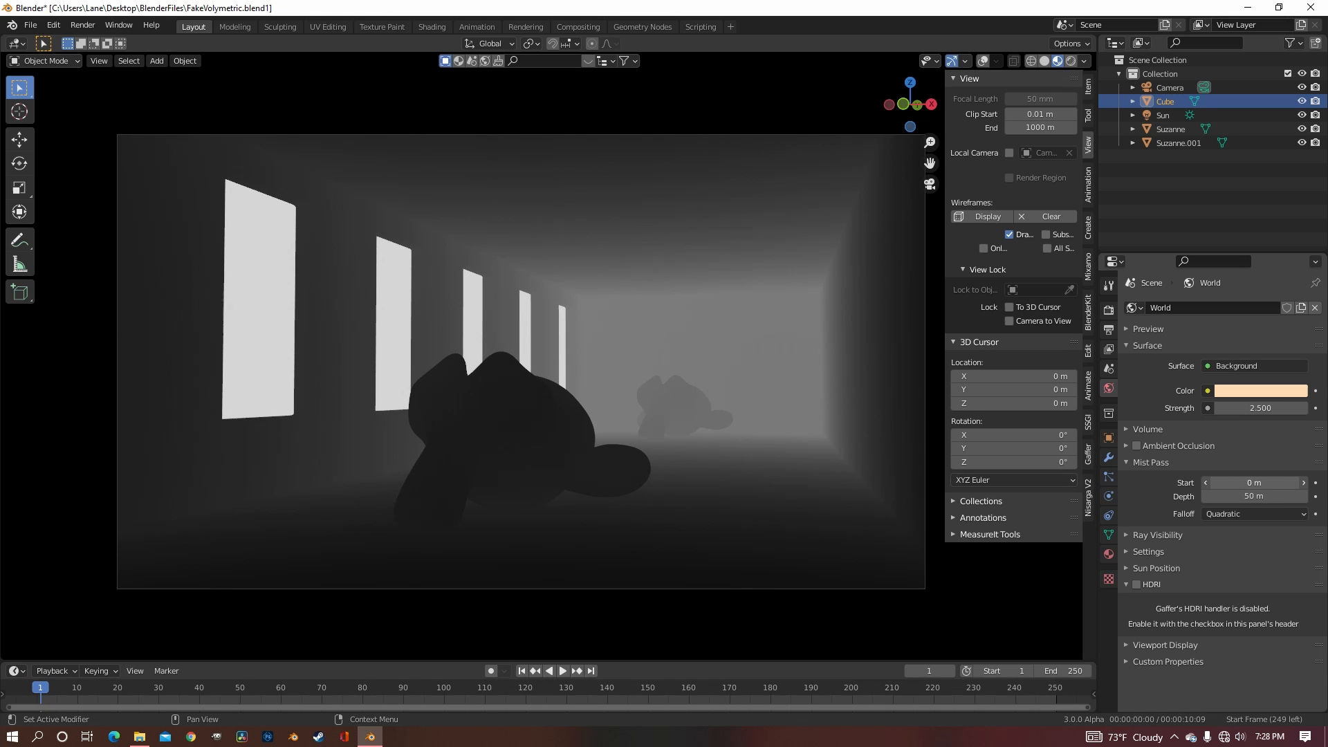
left_click_drag(1229, 496, 1262, 496)
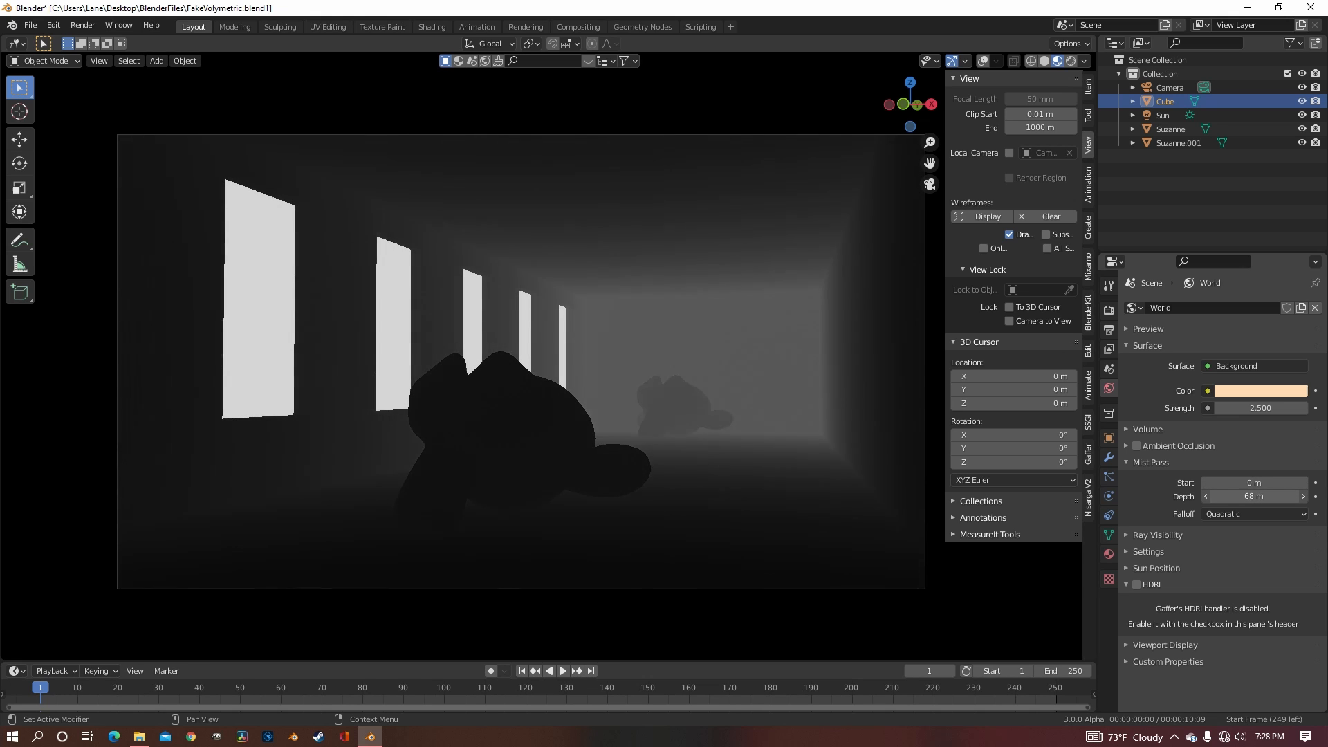
left_click_drag(1262, 496, 1249, 496)
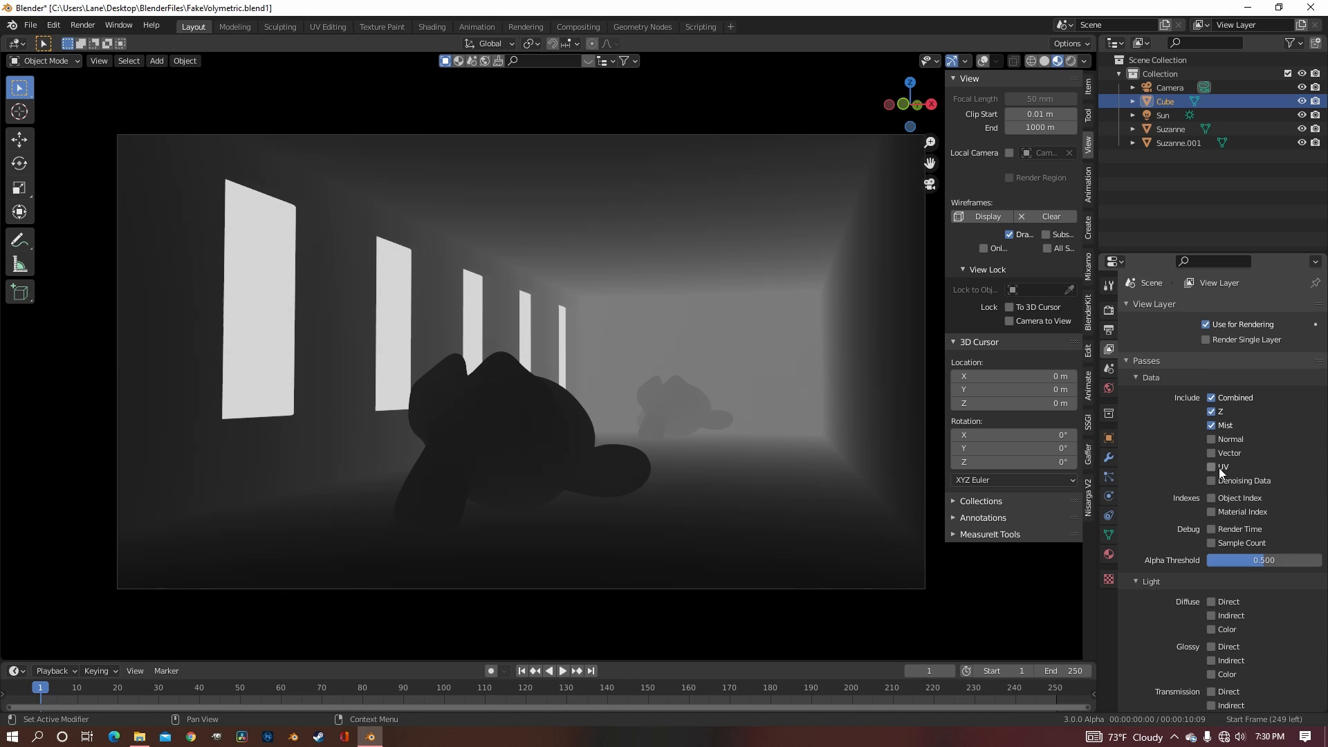
Enable the Emission light pass on the view layer and render the current frame.
scroll("down", 3)
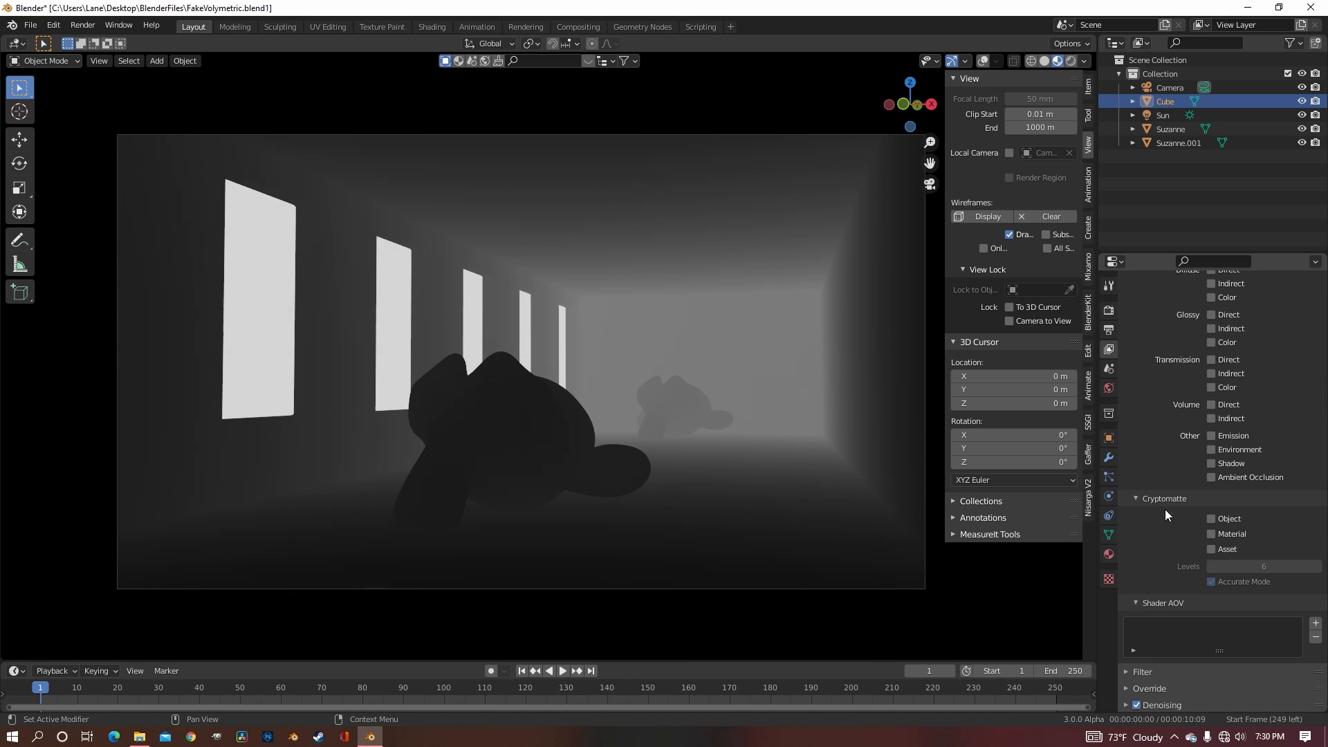
left_click(1212, 435)
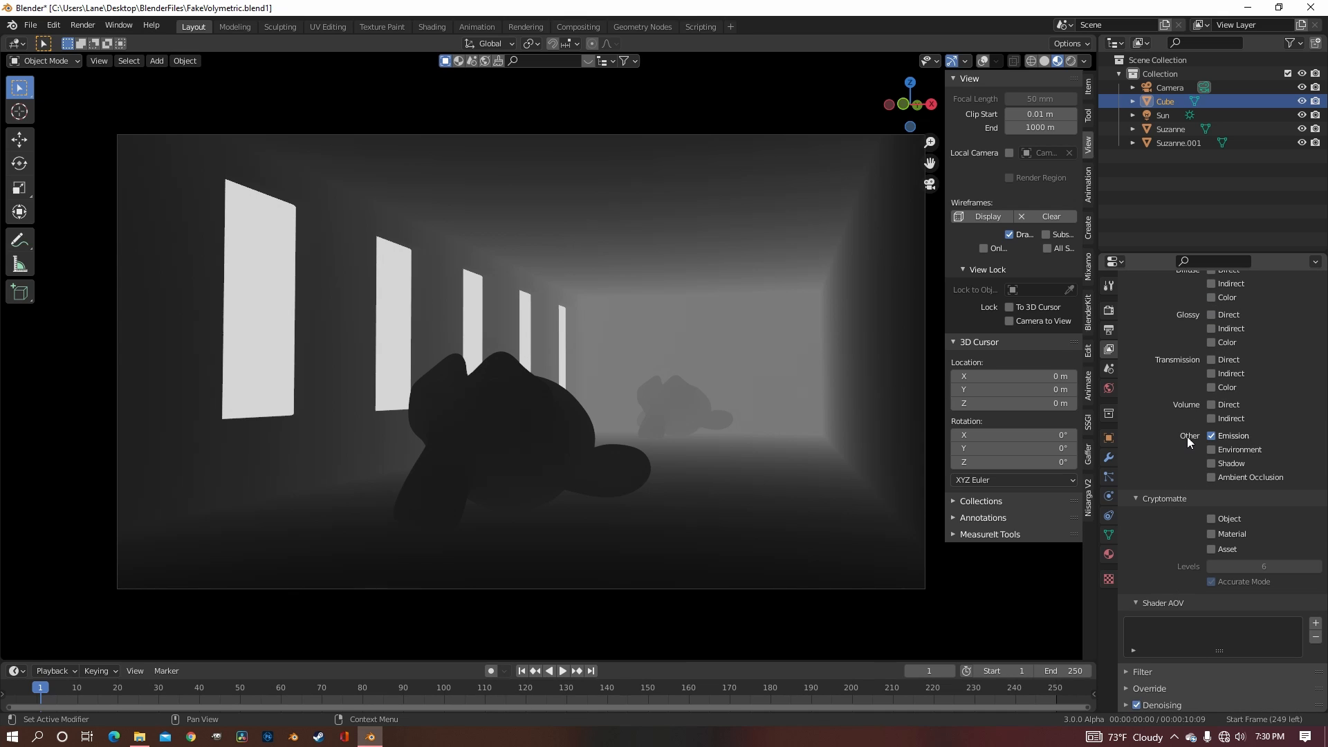
mouse_move(1162, 397)
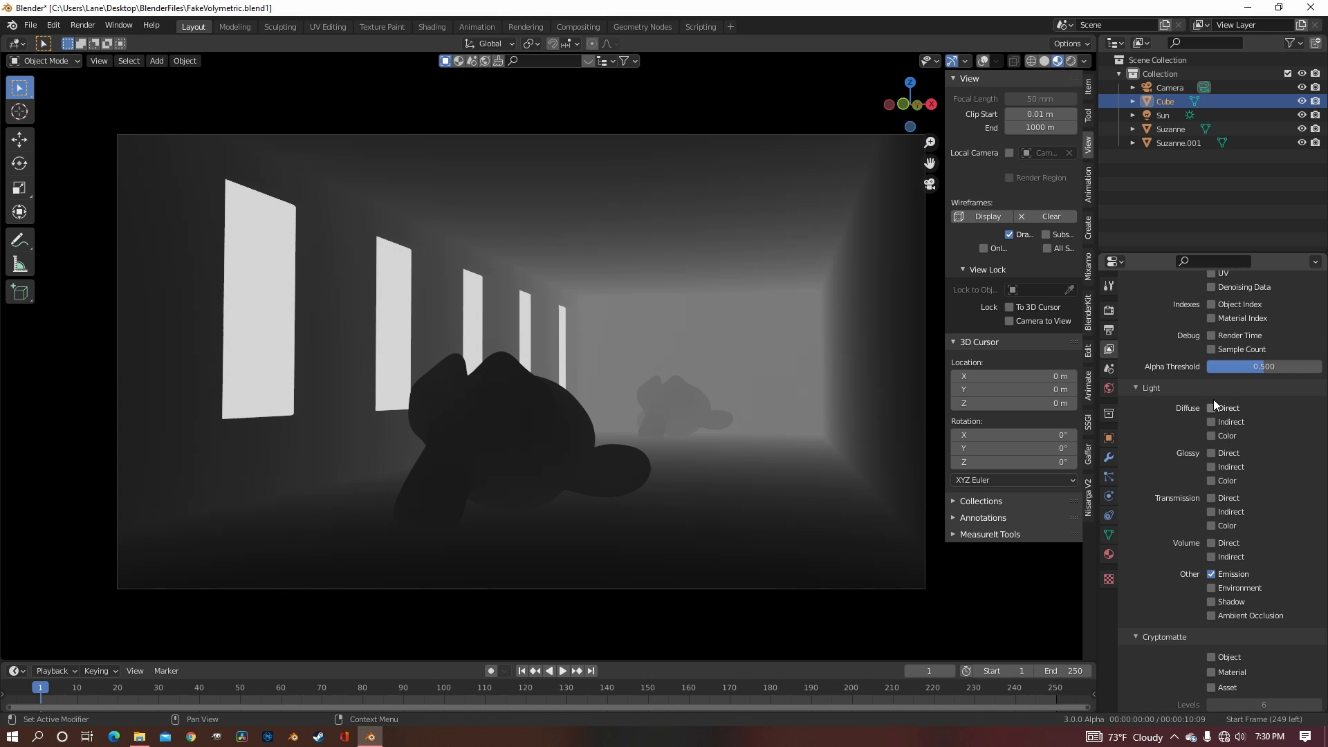
left_click(82, 25)
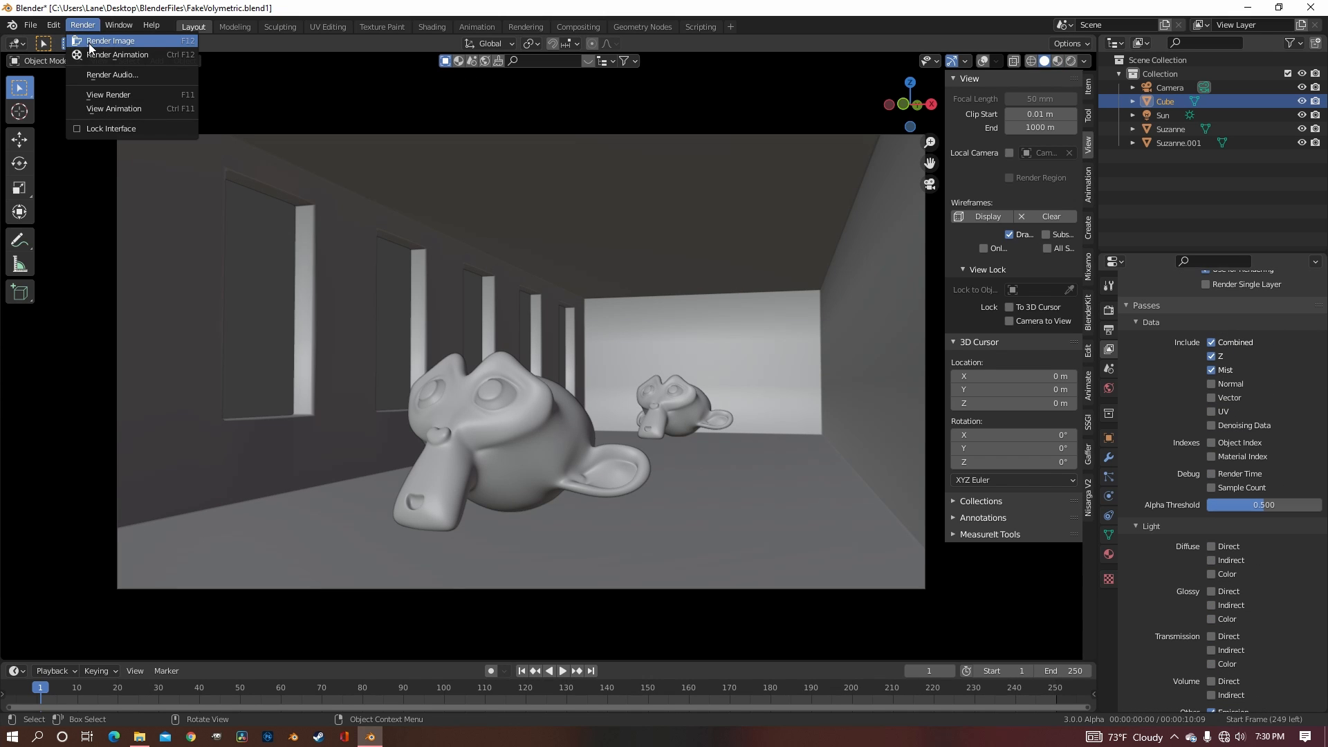
left_click(110, 40)
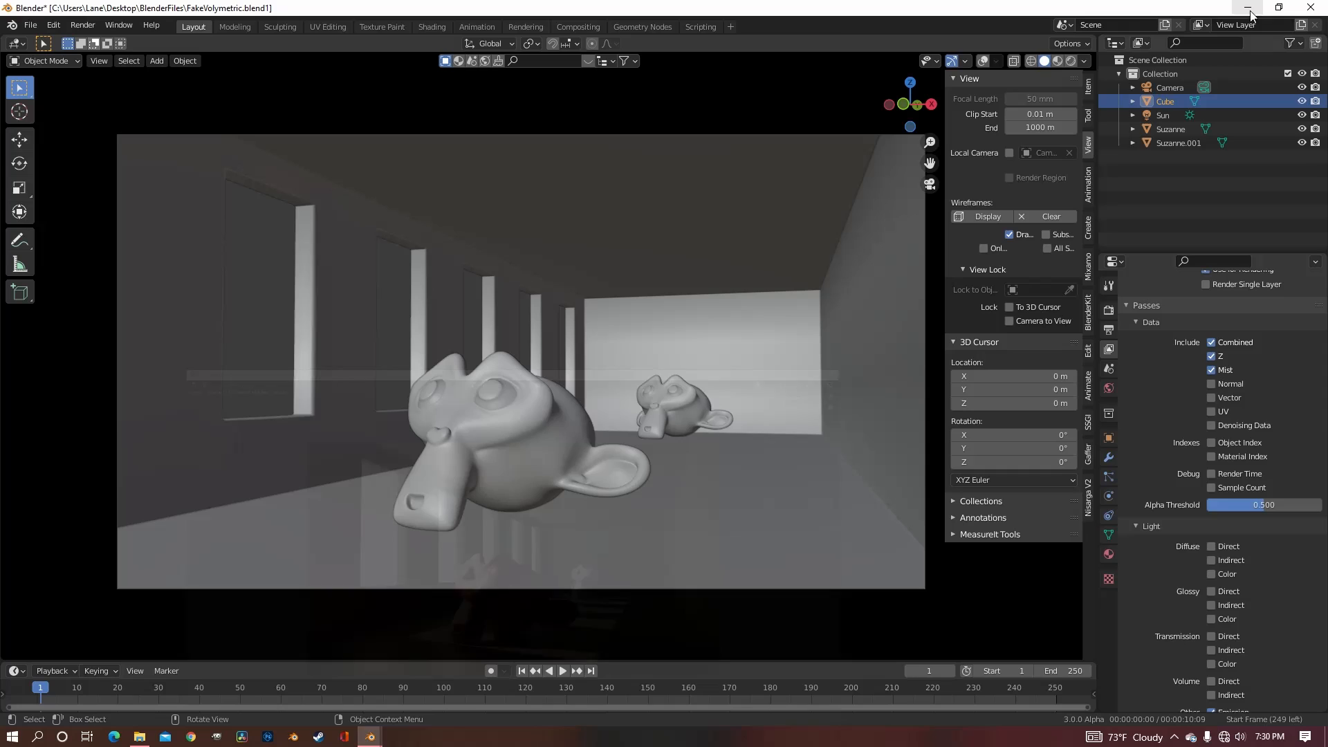
In the Compositing workspace, add a Mix node set to Add combining Image and Mist into the Viewer.
left_click(579, 26)
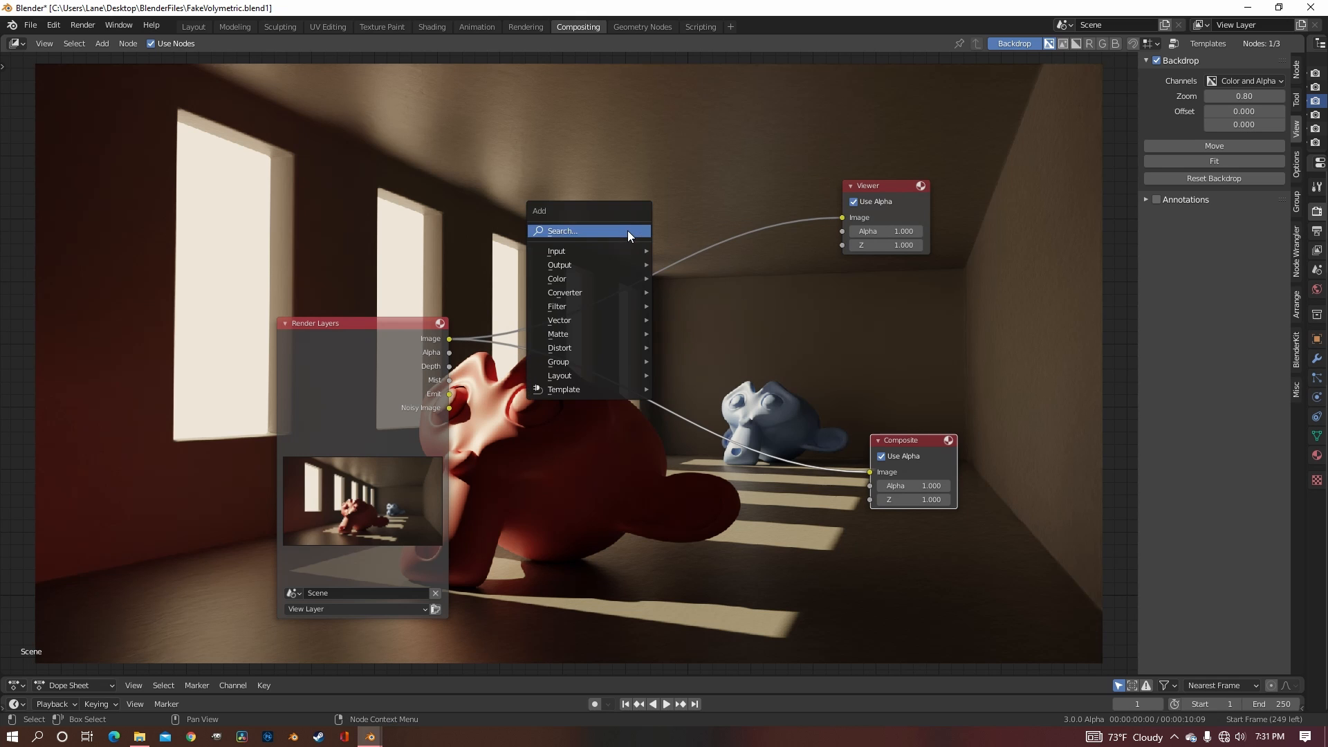
type("mix")
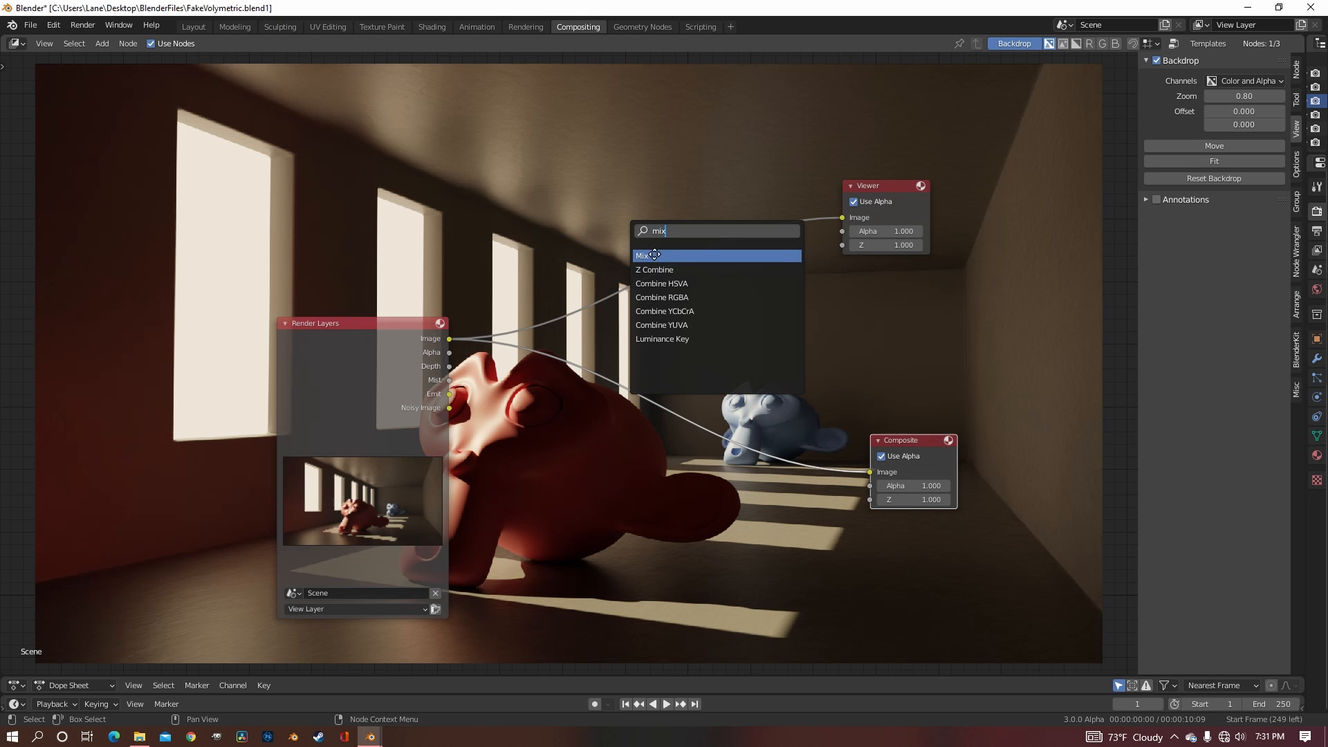
left_click(647, 255)
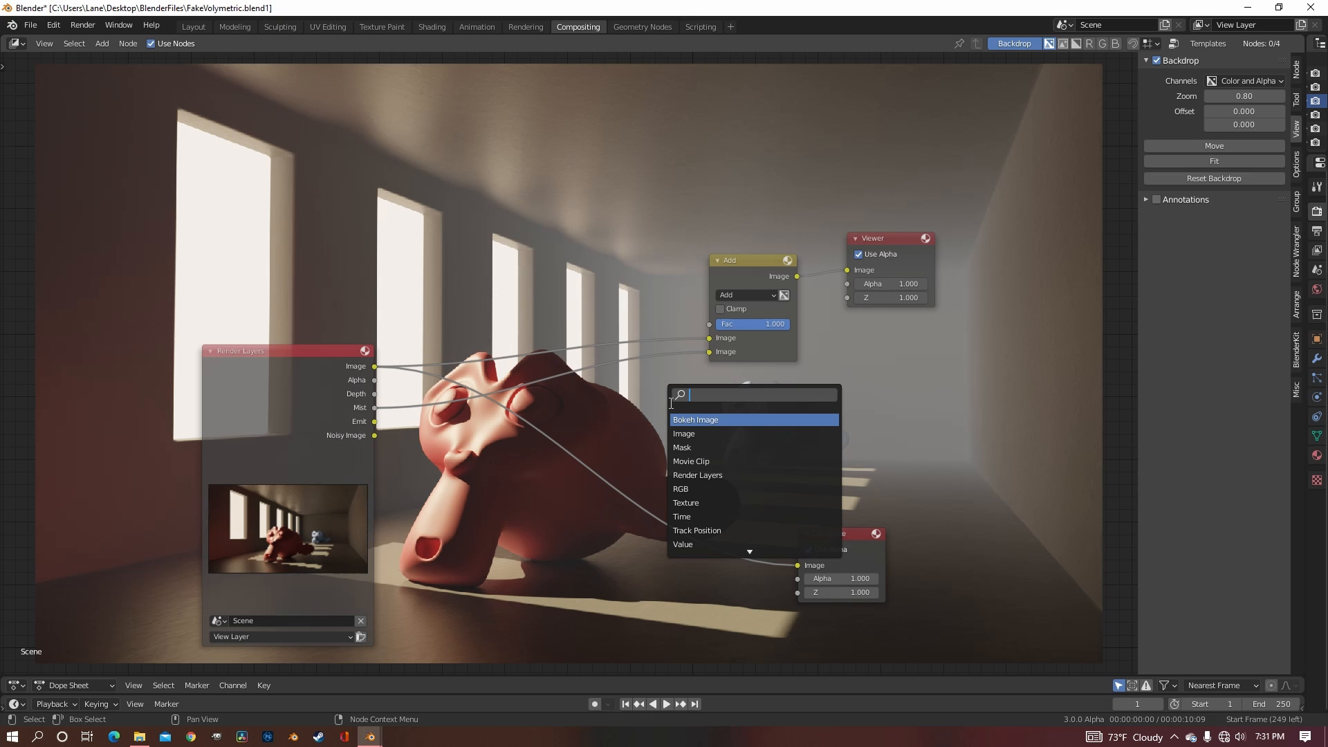
Insert a ColorRamp on the Mist pass before the Add node and shift its stops to tune fog density.
type("colo")
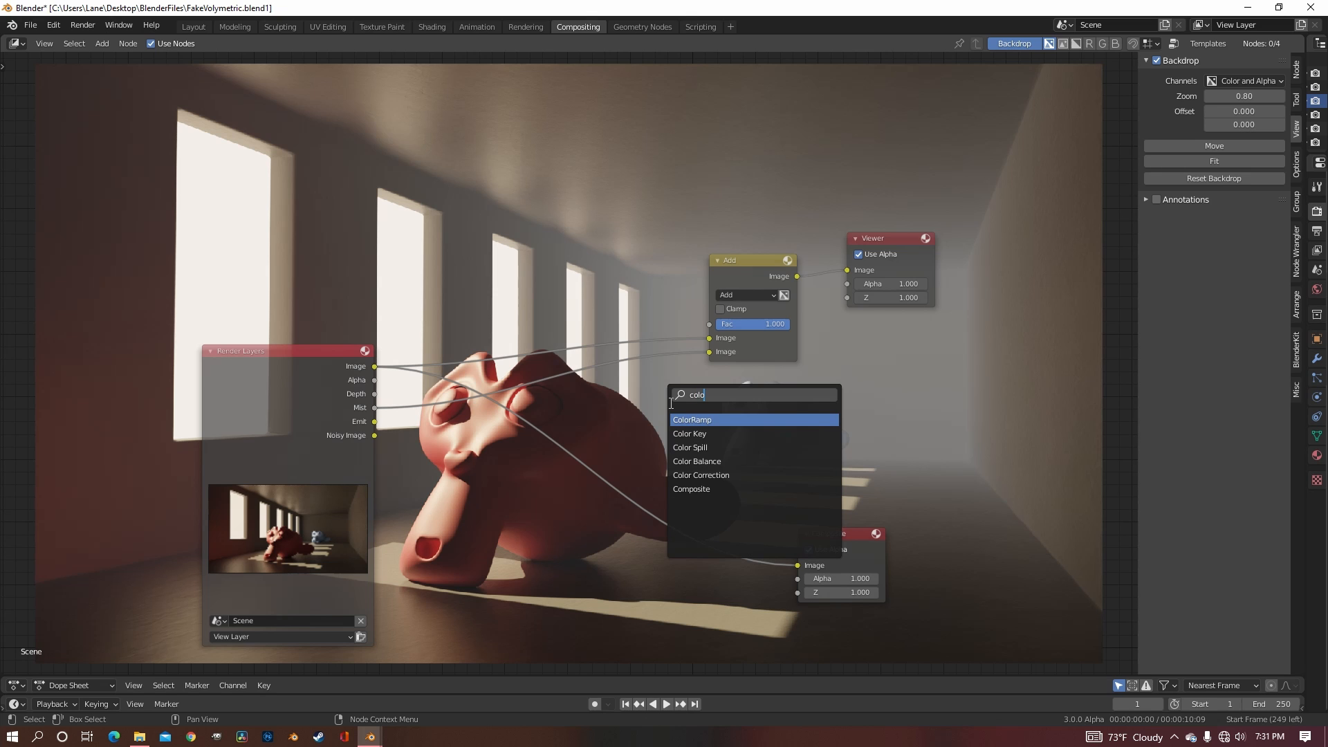
left_click(692, 419)
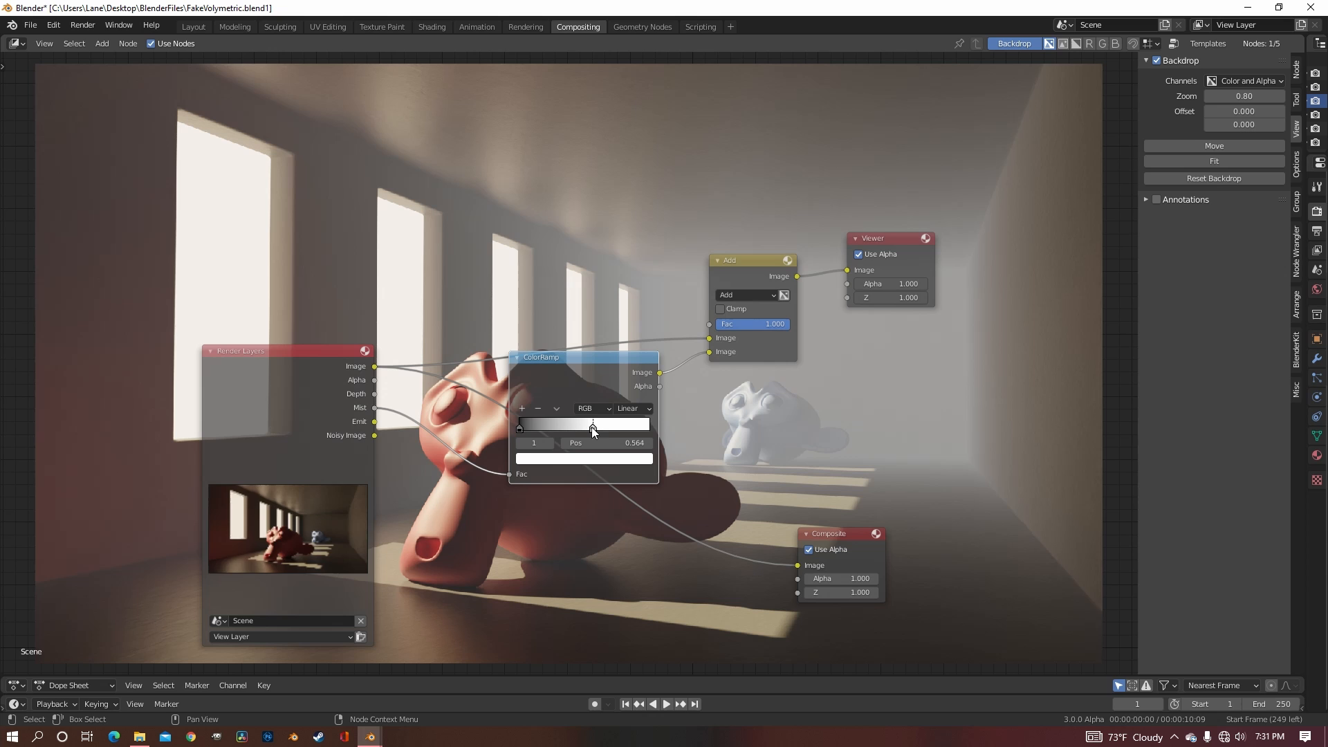
left_click_drag(591, 425, 581, 425)
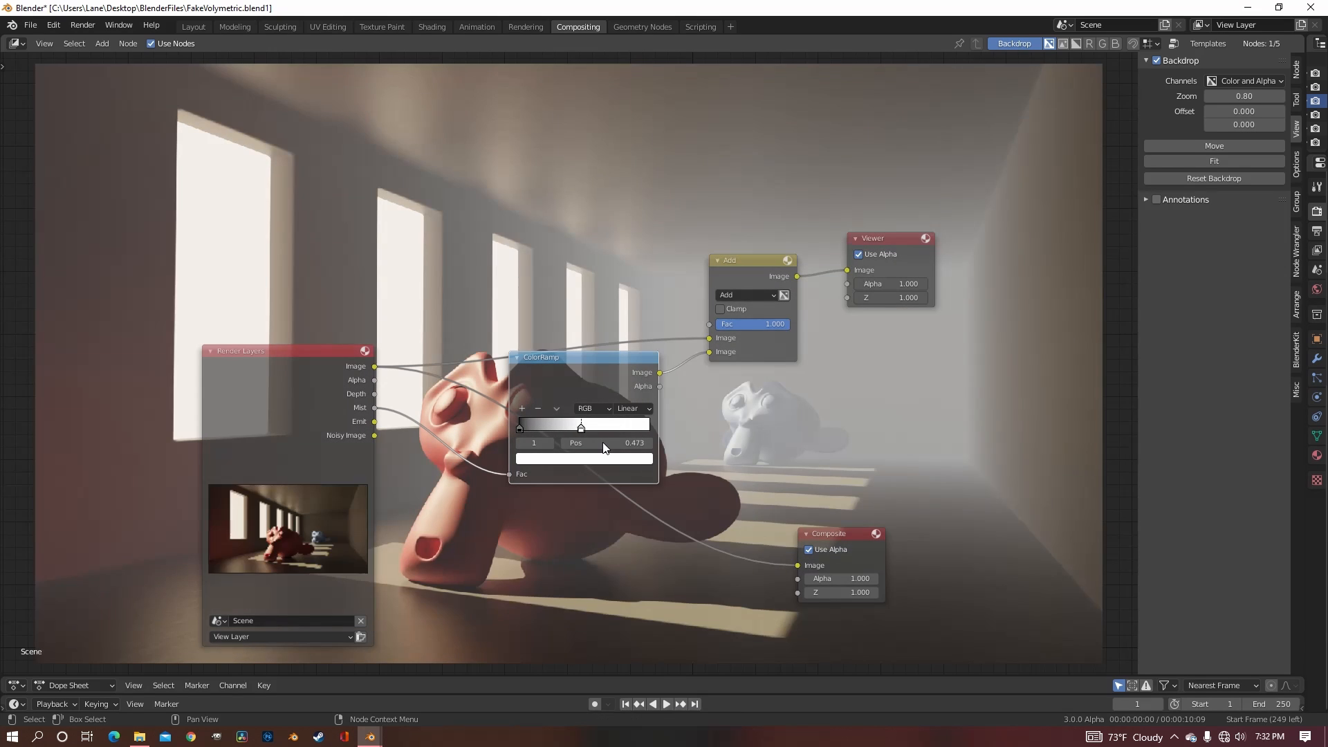
left_click_drag(581, 427, 611, 426)
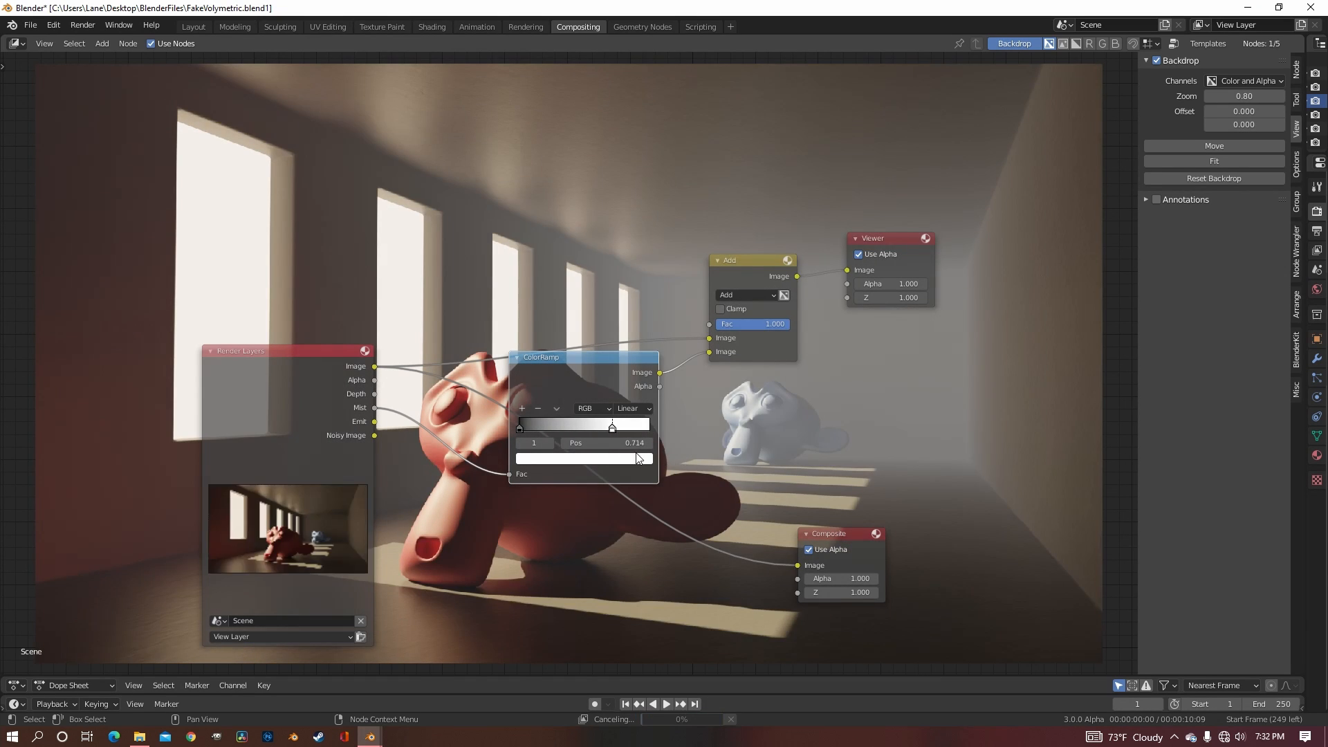
left_click(580, 458)
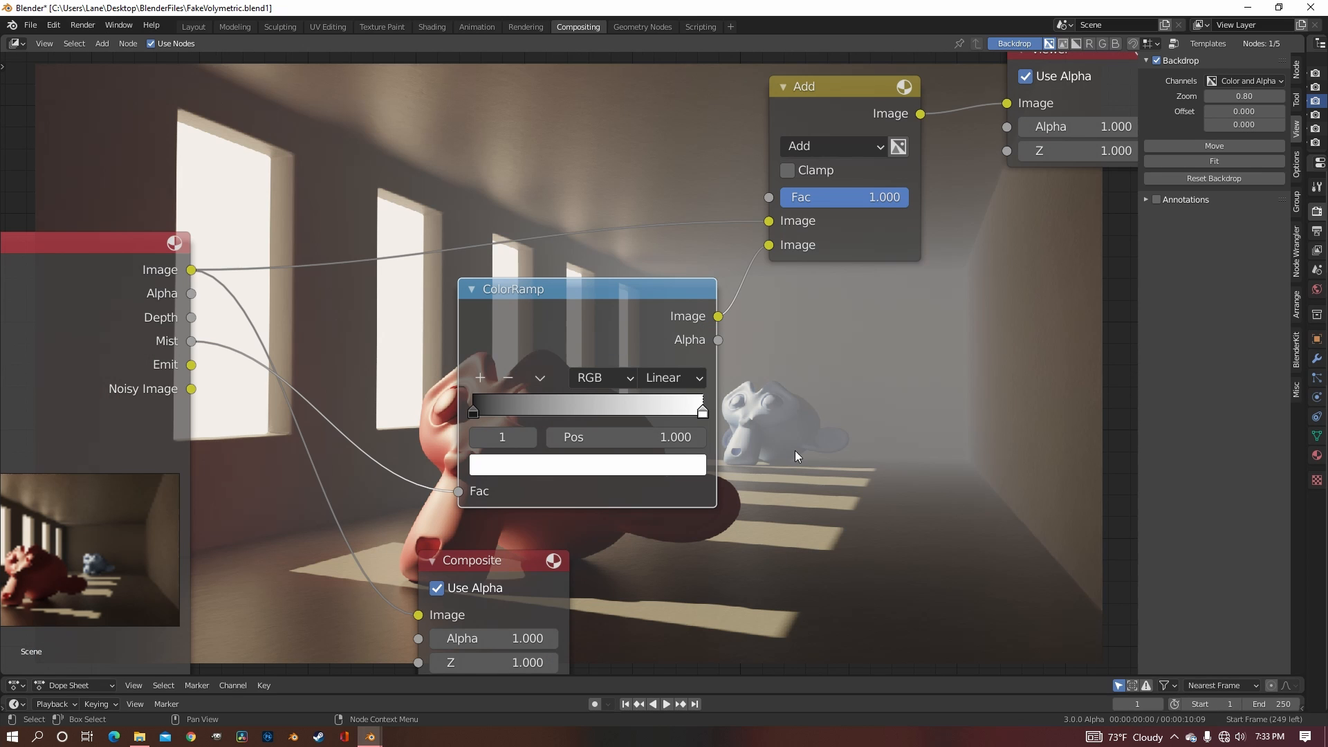
mouse_move(694, 476)
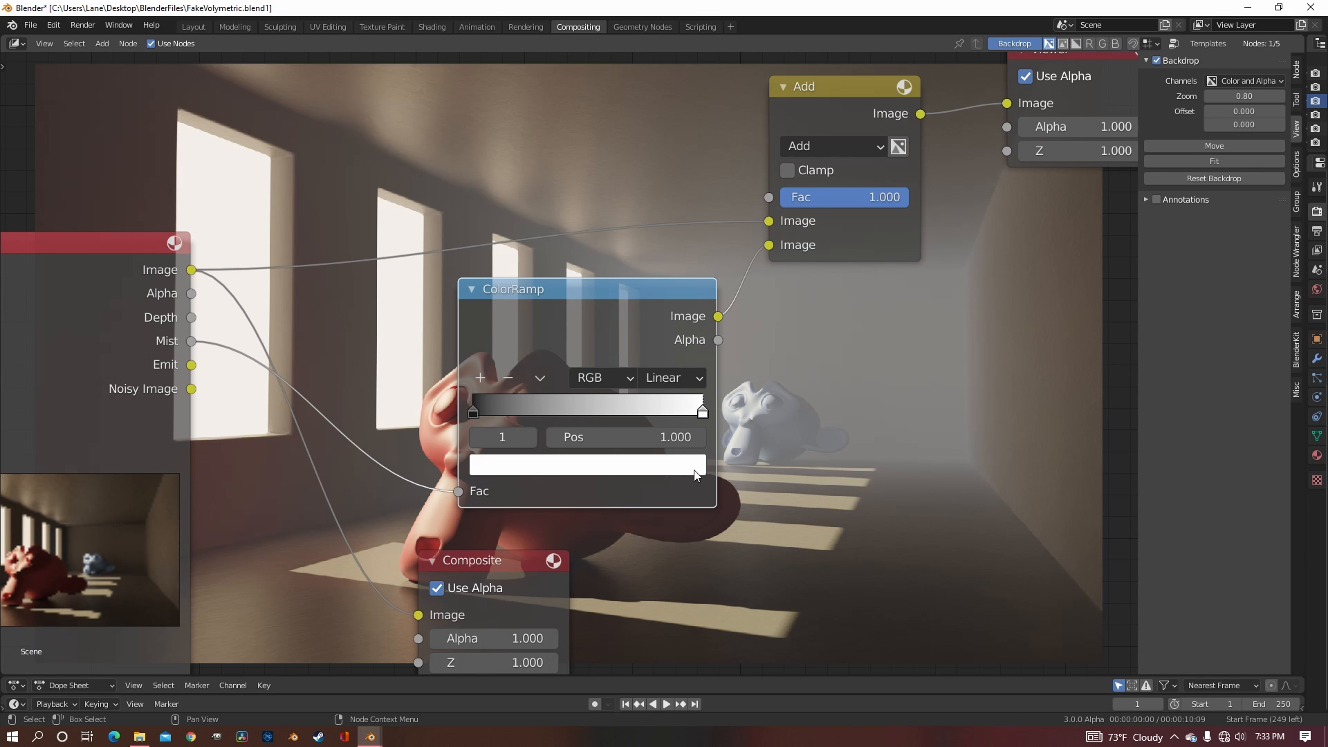
Give the ColorRamp's bright stop a warm cream colour, placing it around 0.986.
left_click(587, 464)
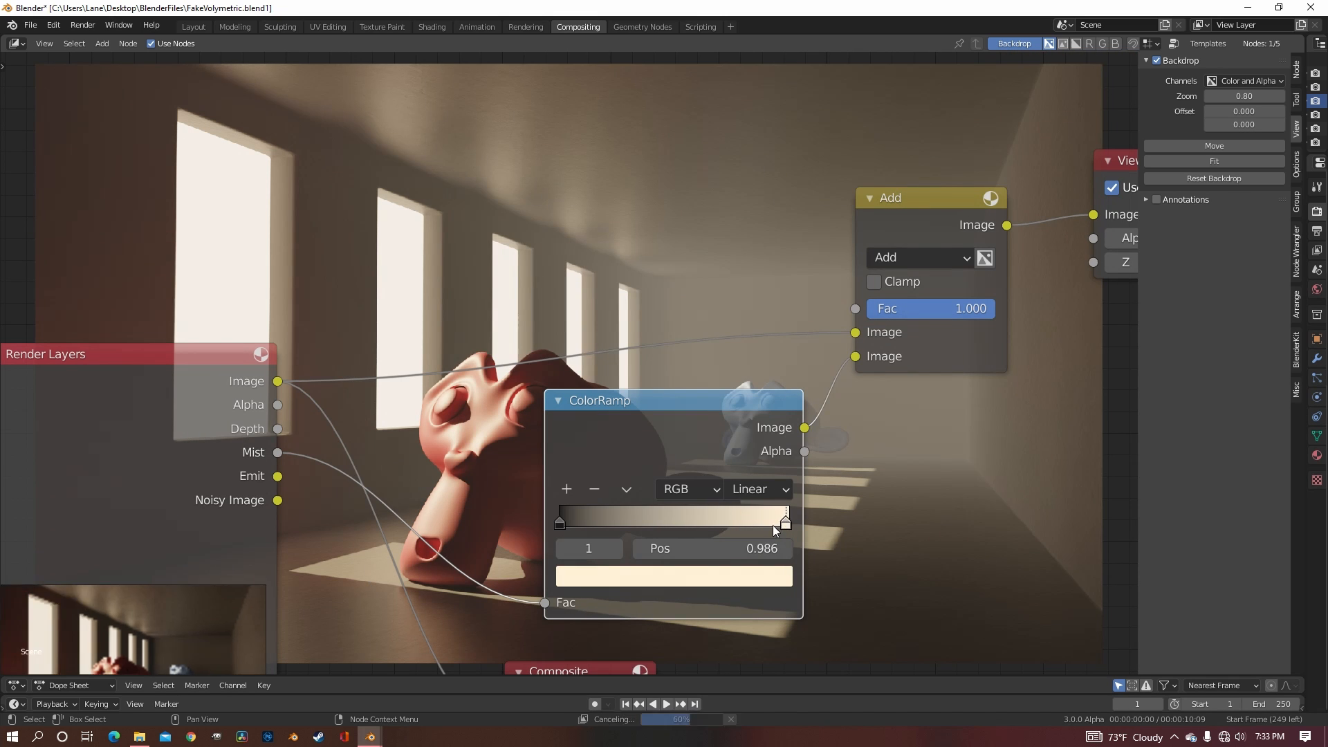
left_click_drag(783, 523, 718, 523)
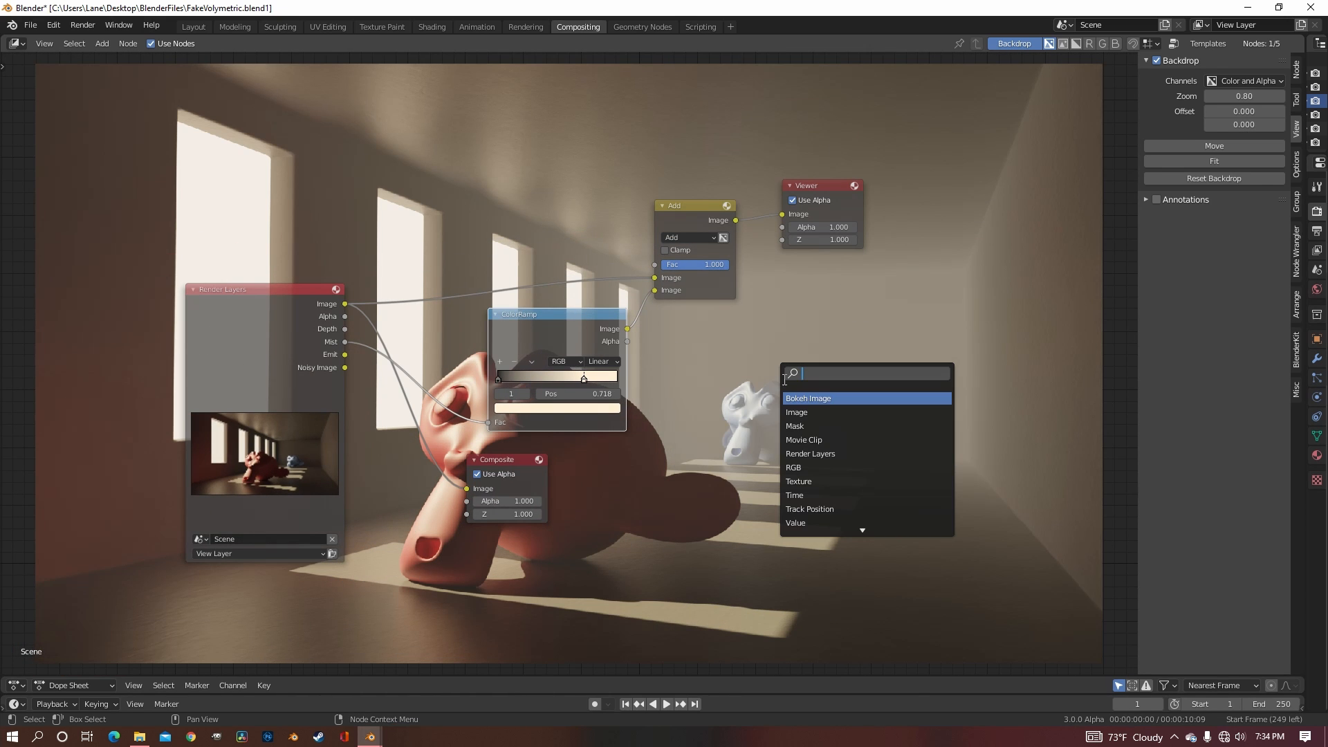
Add a Sun Beams node whose rays feed a second Add node into the viewer.
type("sun")
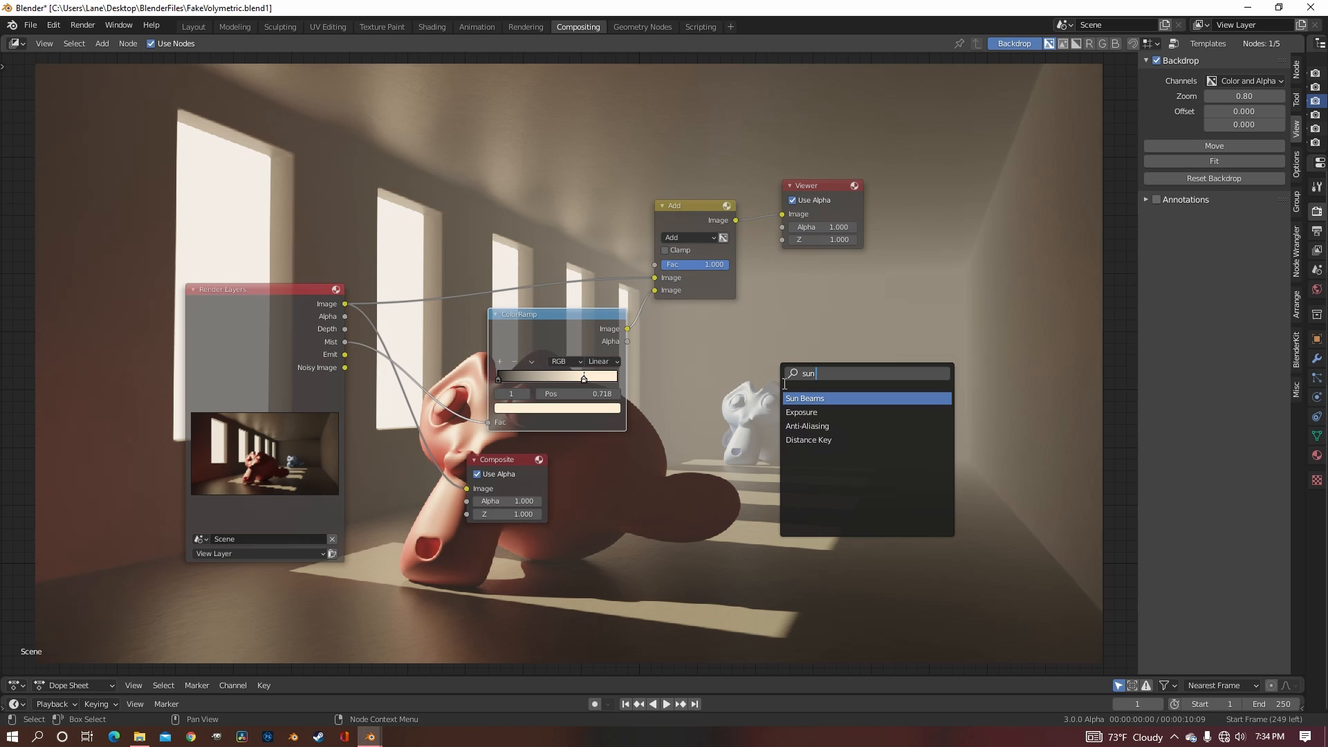
left_click(803, 398)
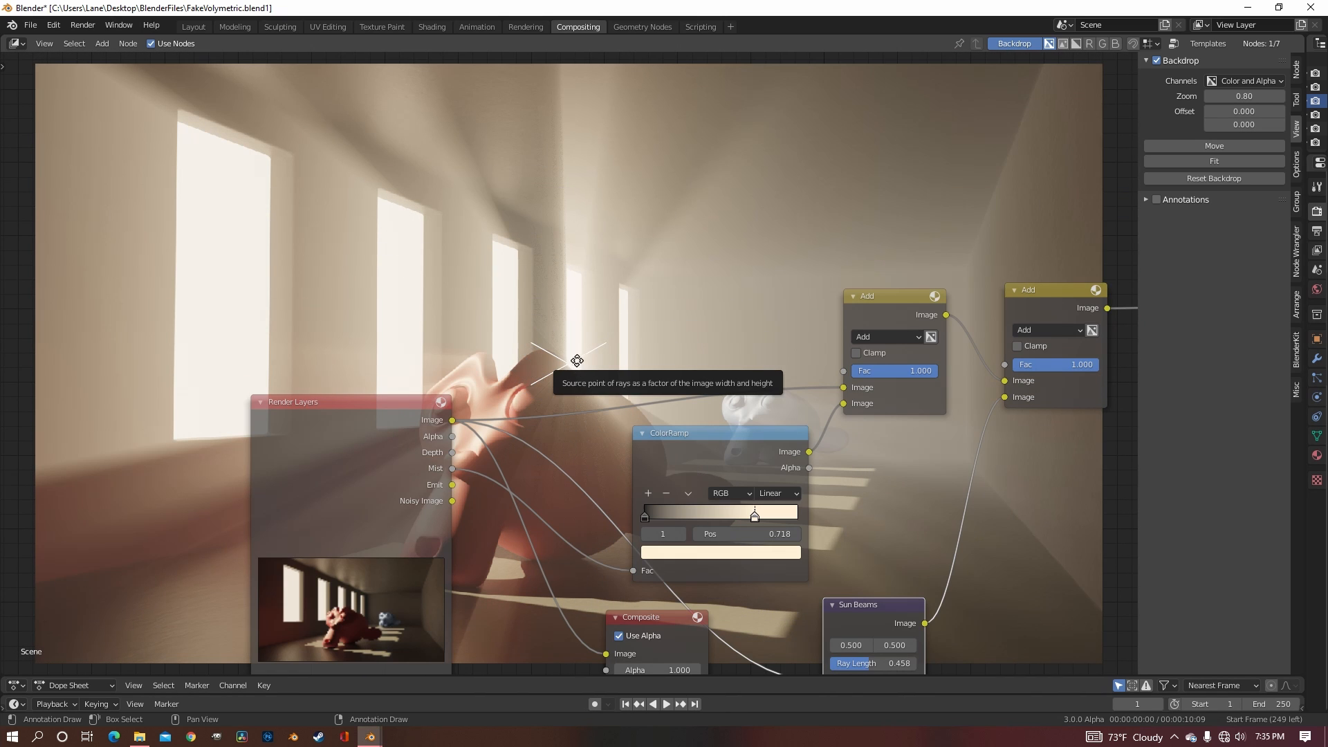
mouse_move(580, 365)
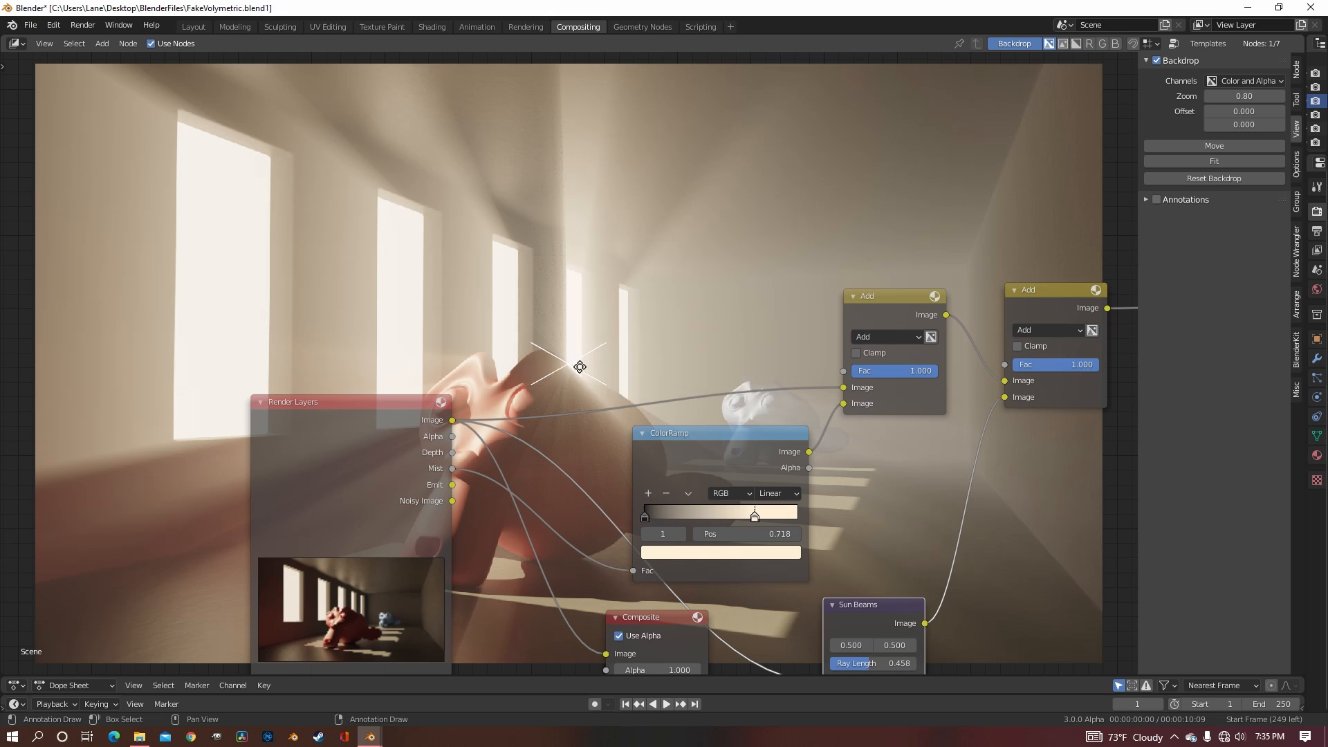
mouse_move(580, 379)
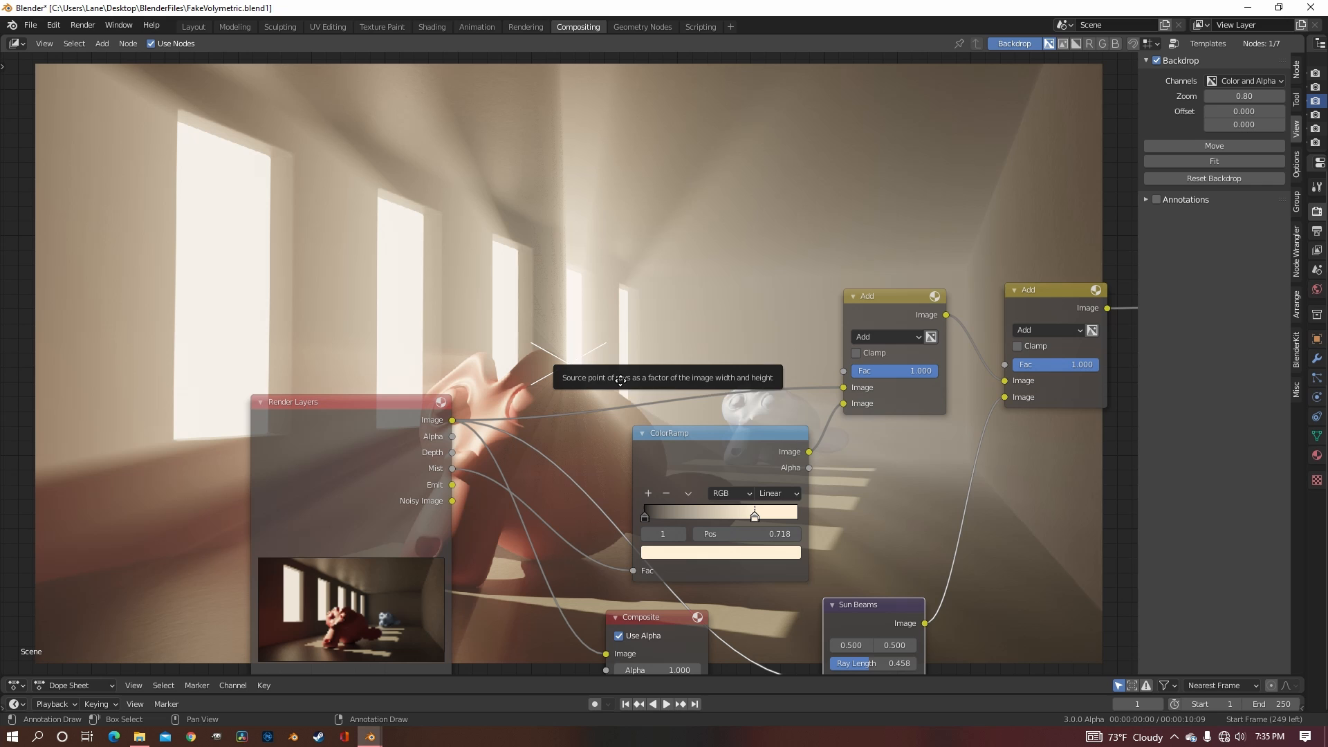
Move the Sun Beams source point toward the windows so rays slant across the room.
scroll("down", 3)
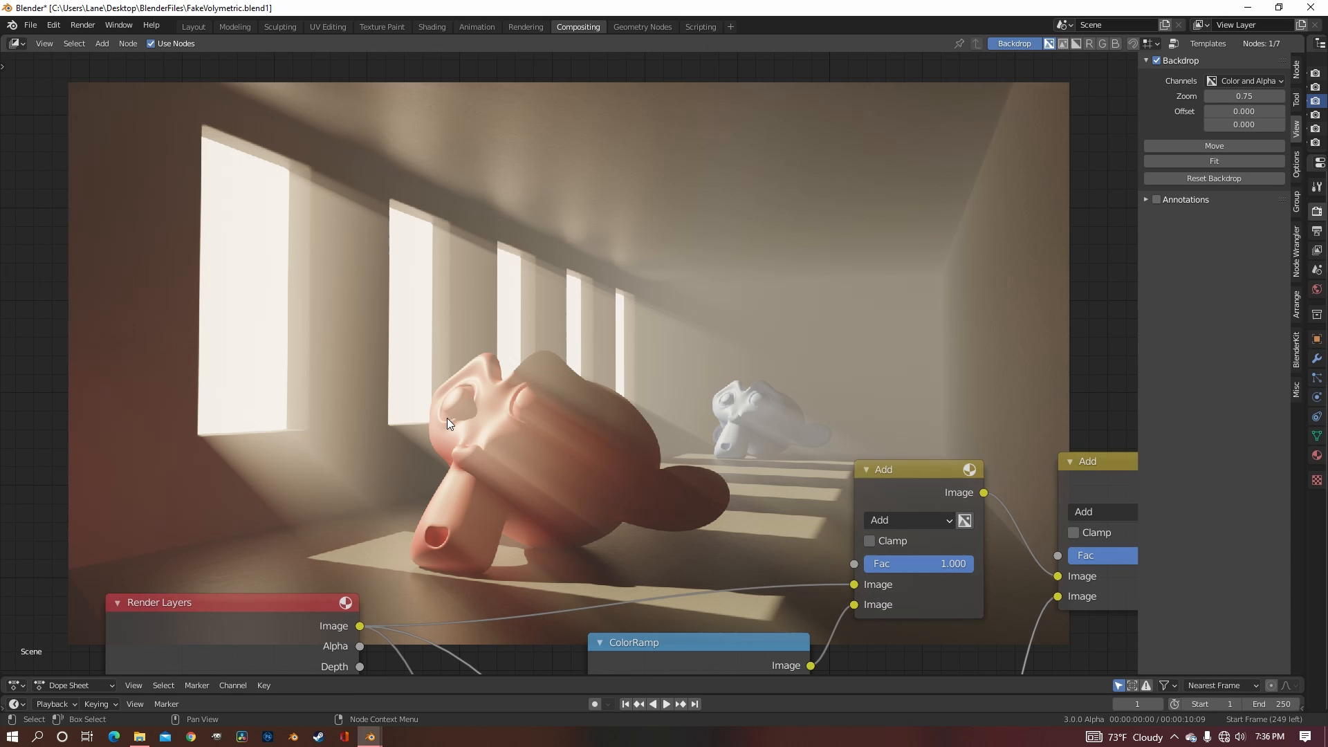
mouse_move(675, 468)
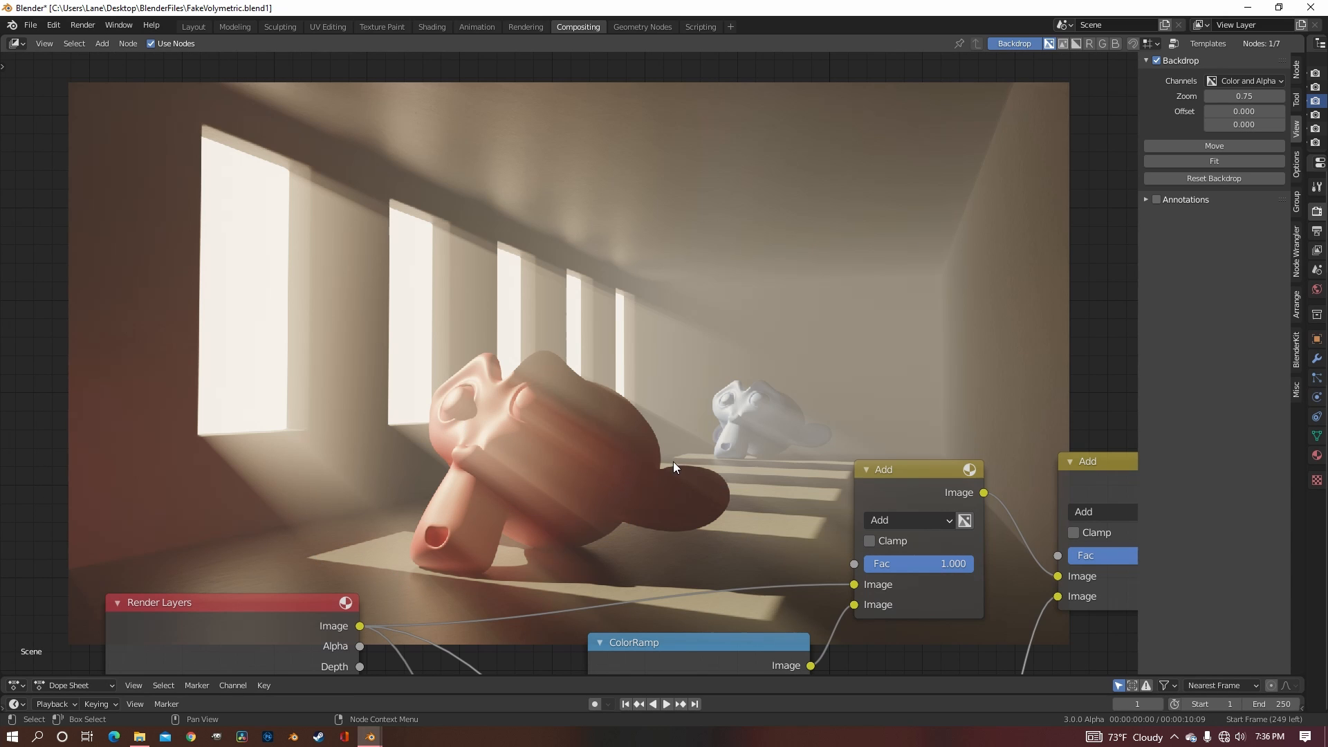
mouse_move(346, 248)
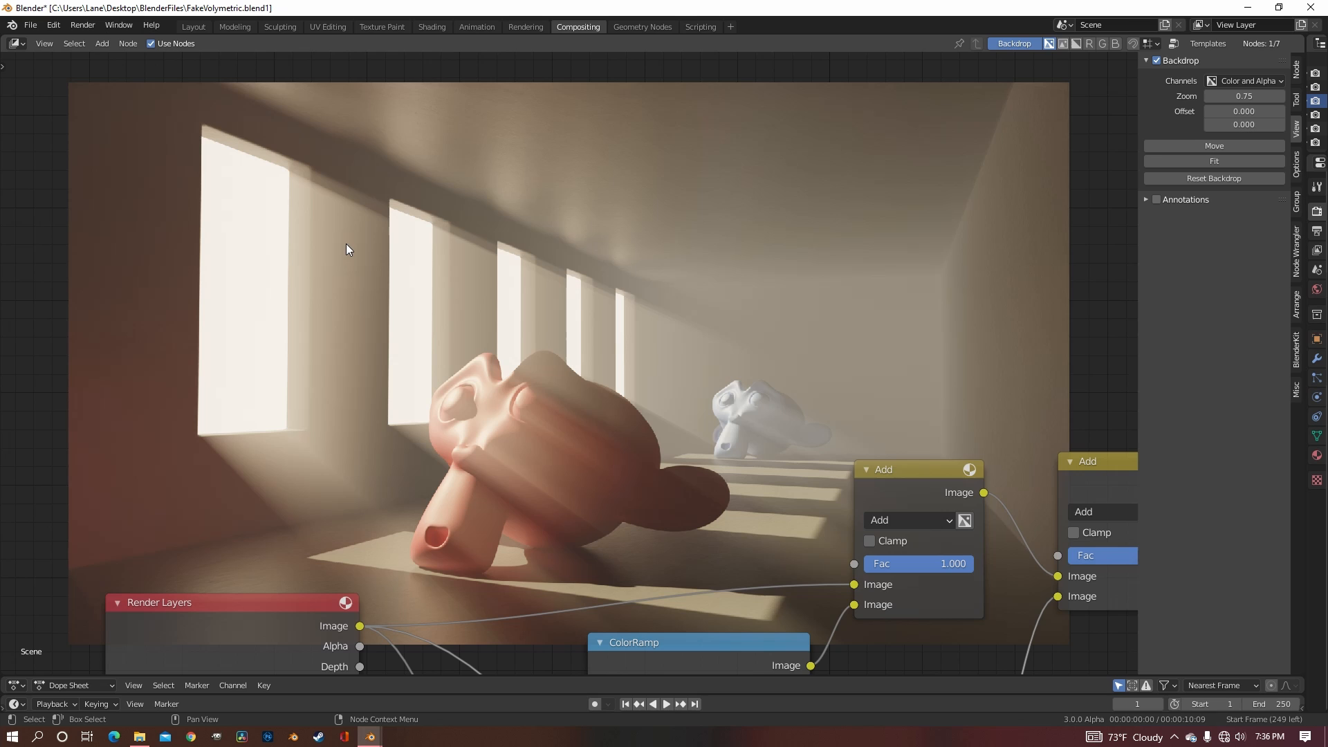
mouse_move(240, 291)
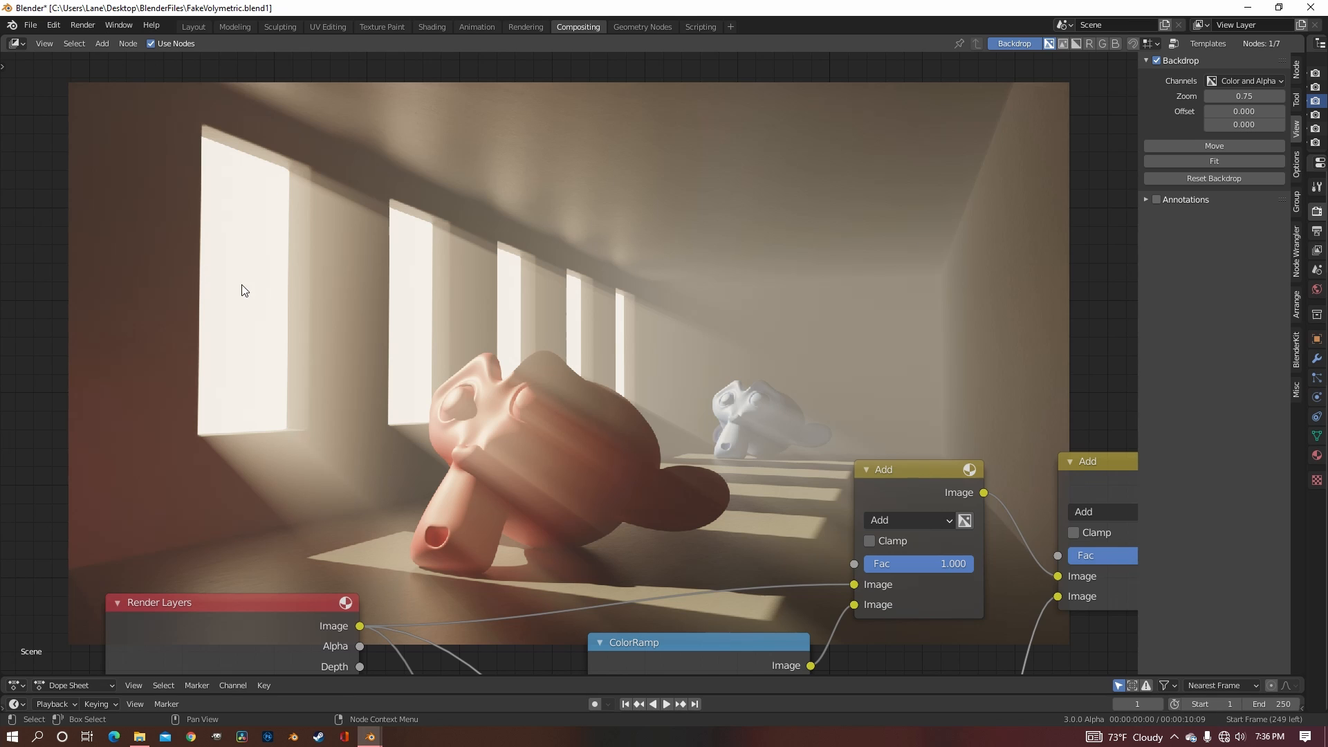
mouse_move(693, 426)
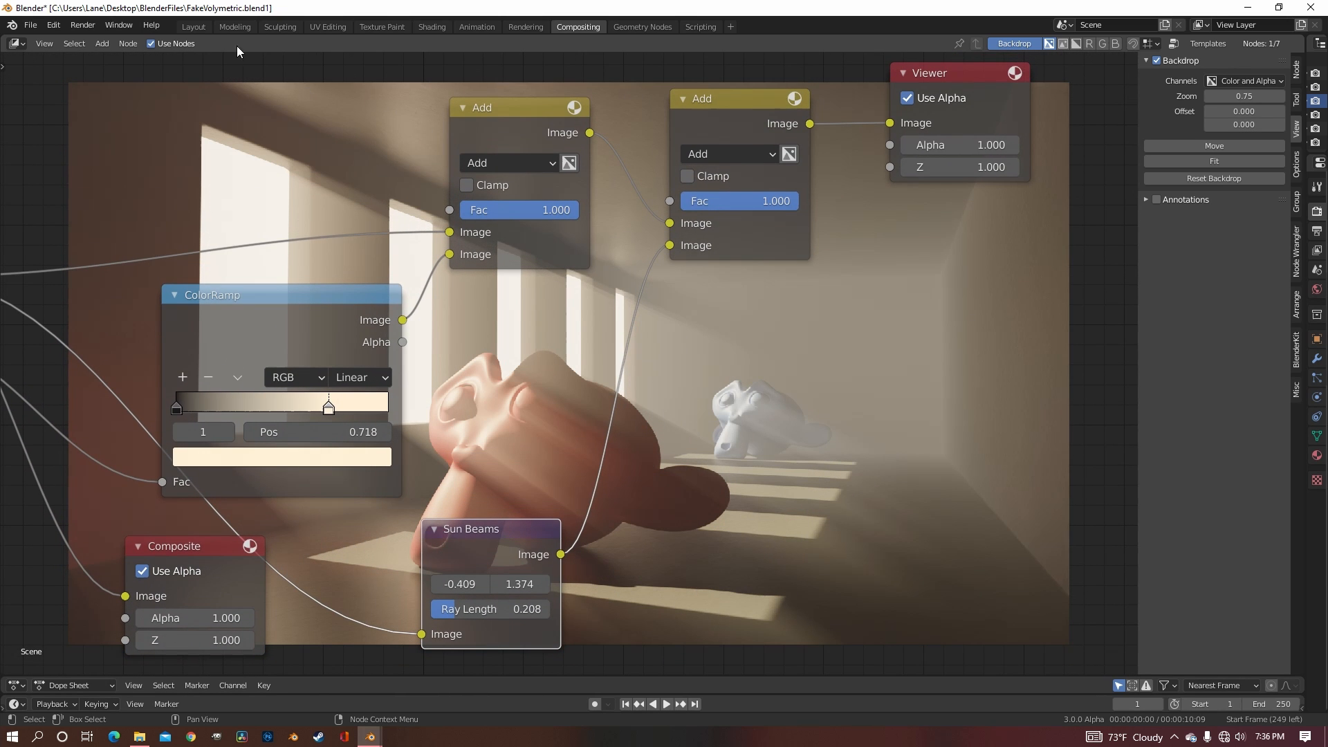
mouse_move(192, 26)
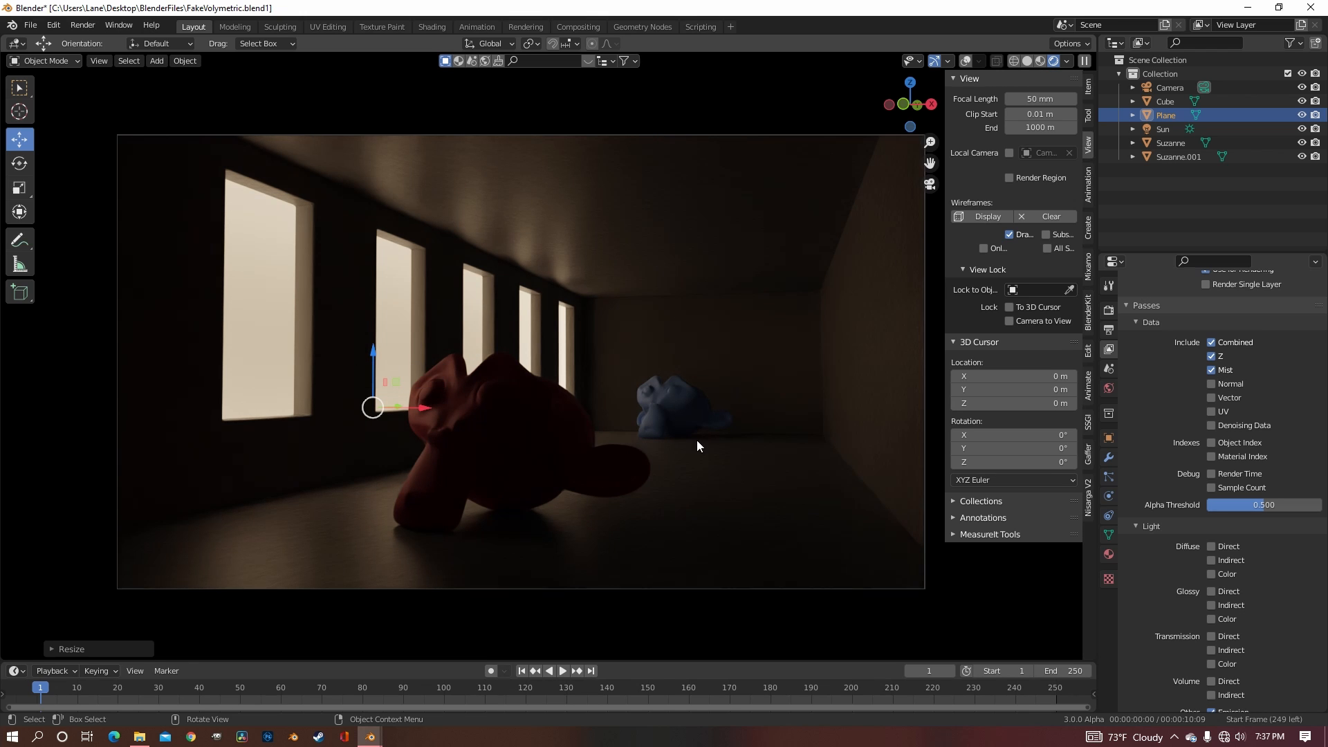
Turn off Shadow ray visibility for the Plane in Object Properties.
left_click(1108, 439)
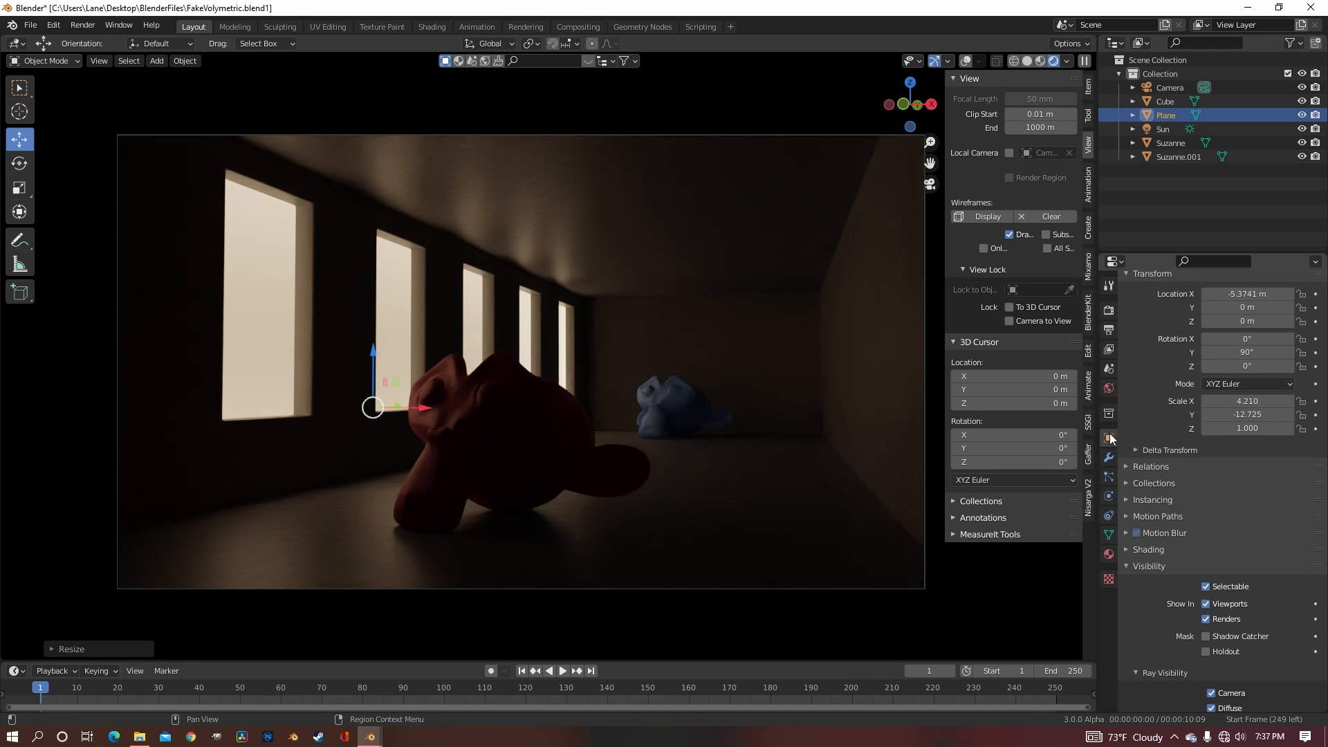
scroll("down", 3)
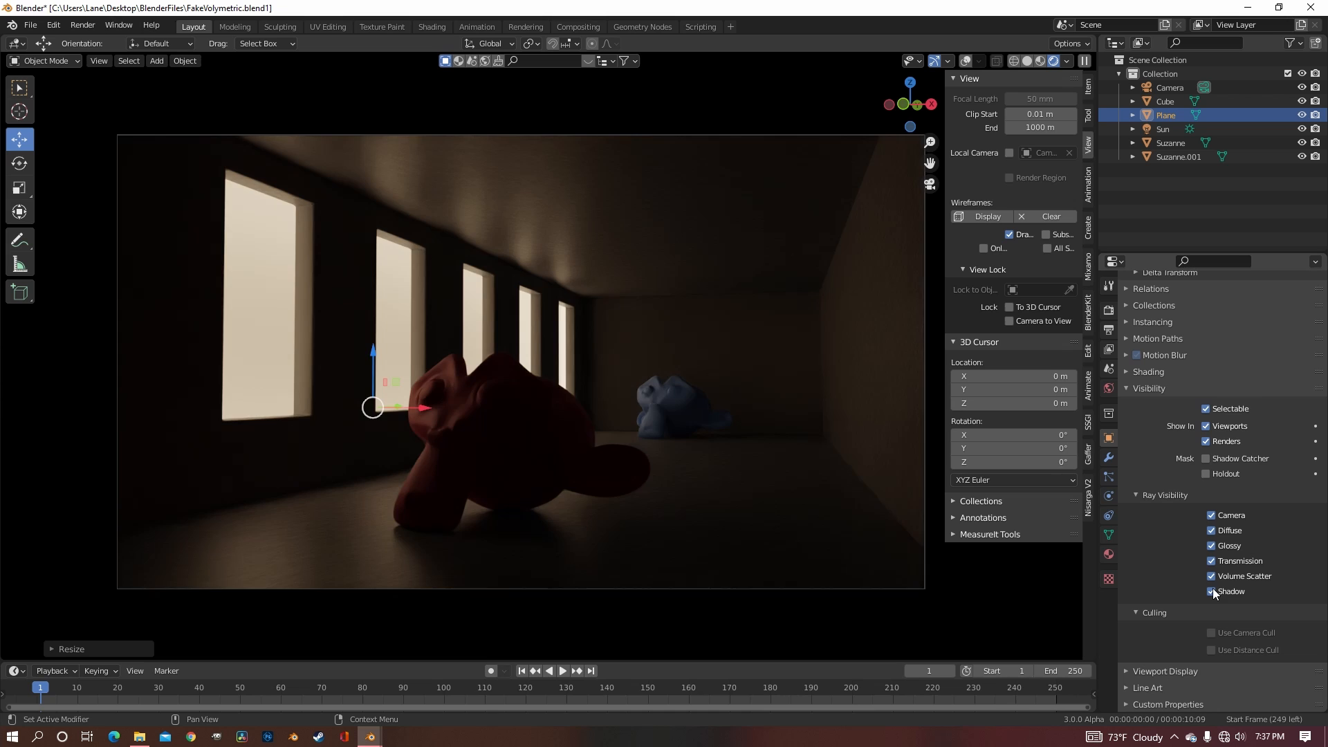
left_click(1213, 591)
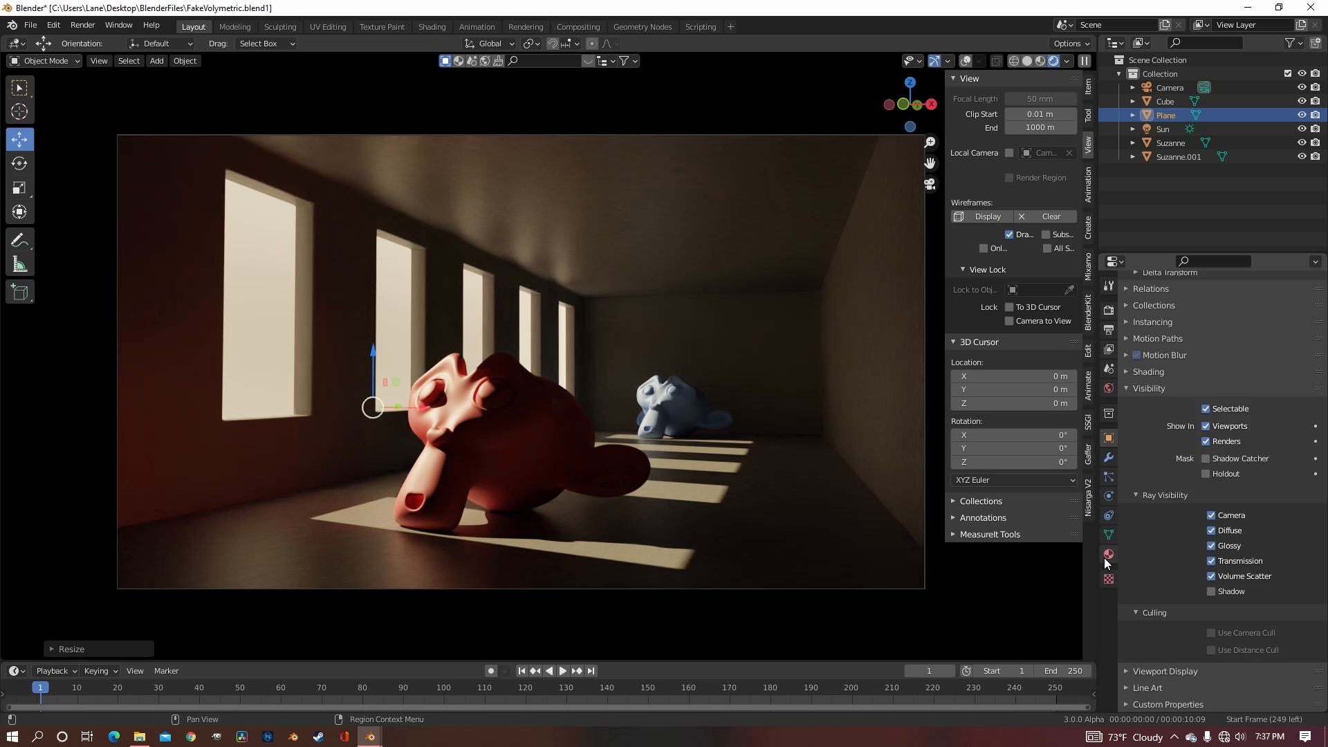
Set the Plane material's Emission to warm cream at strength 3.000 and re-render.
left_click(1108, 555)
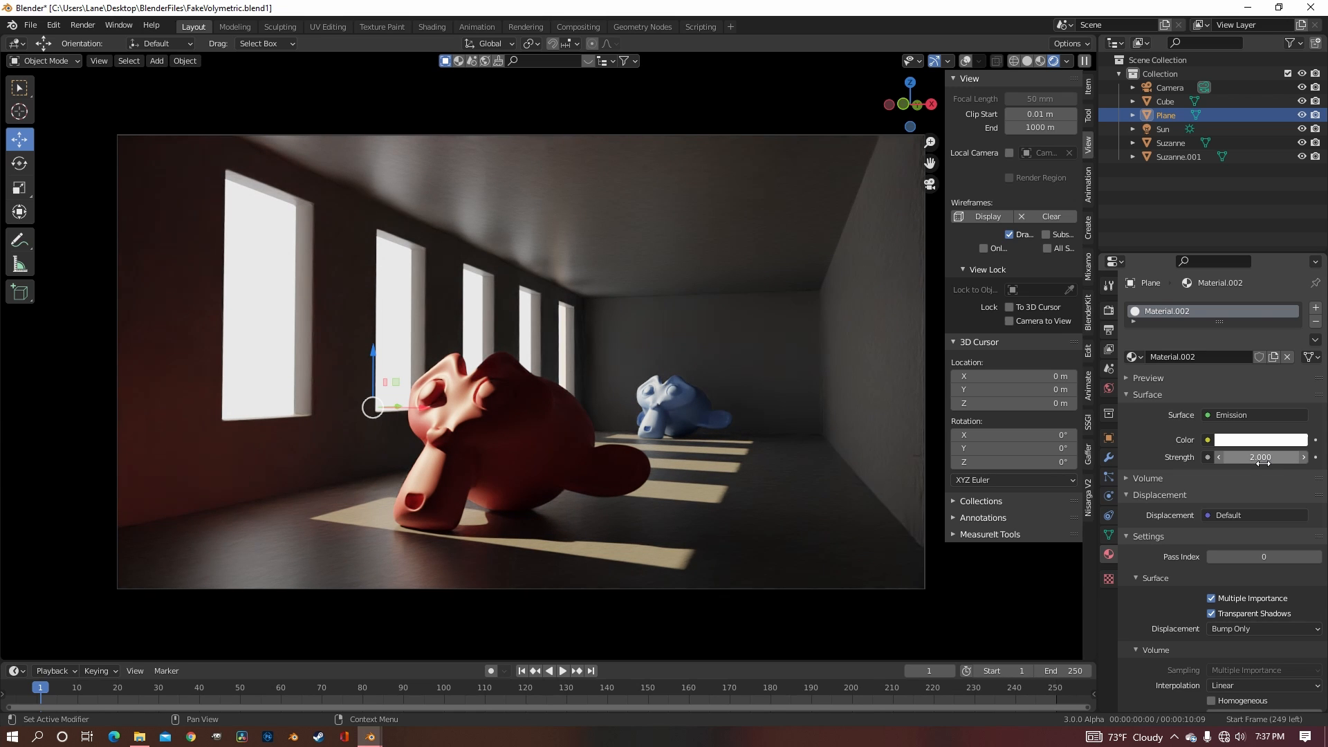
left_click(1262, 457)
type("3.000")
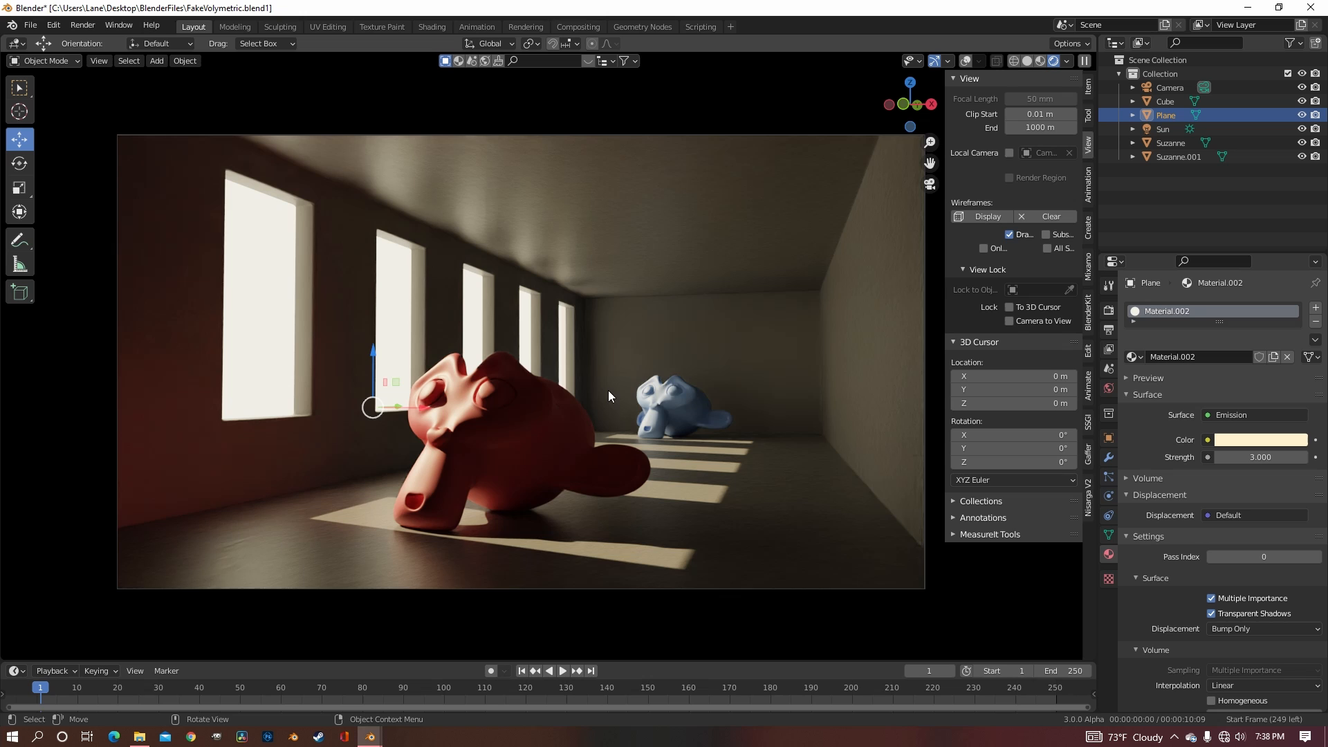
key("F12")
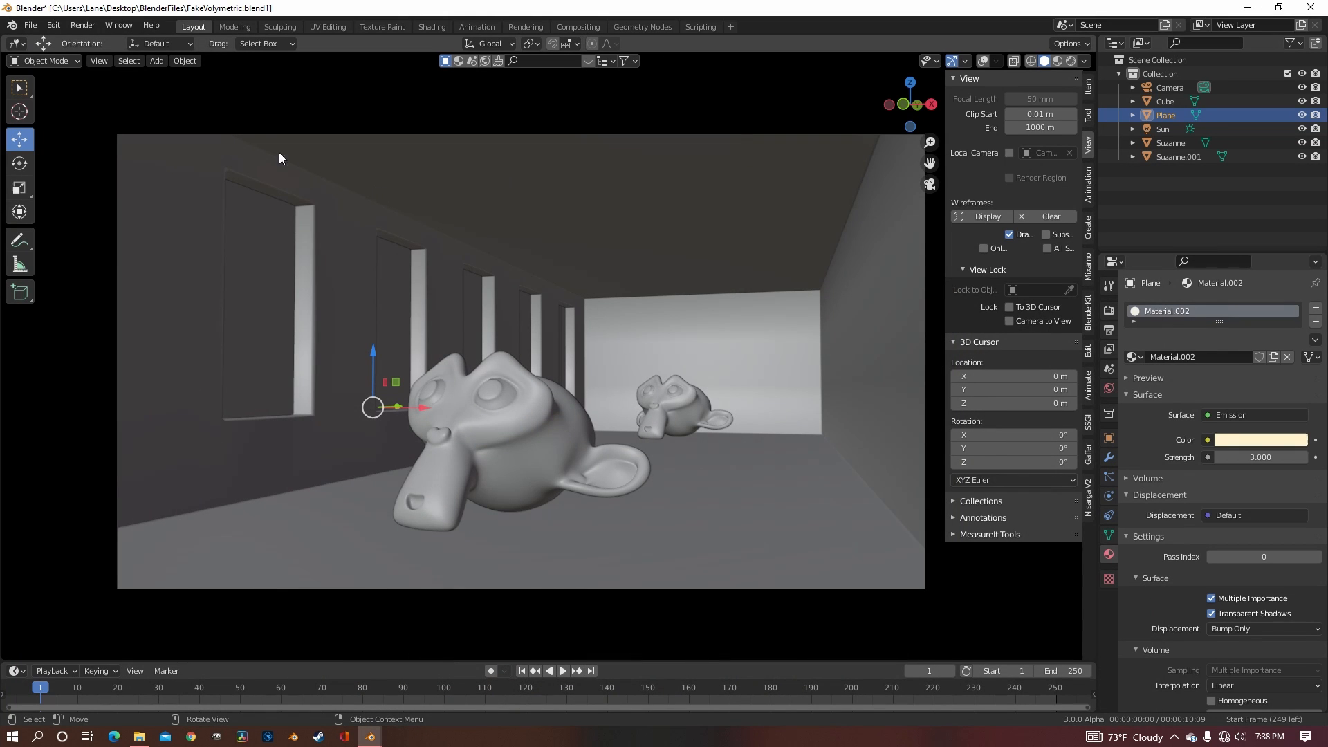
Return to the Compositing workspace to see the room with sunlight and beams.
left_click(578, 26)
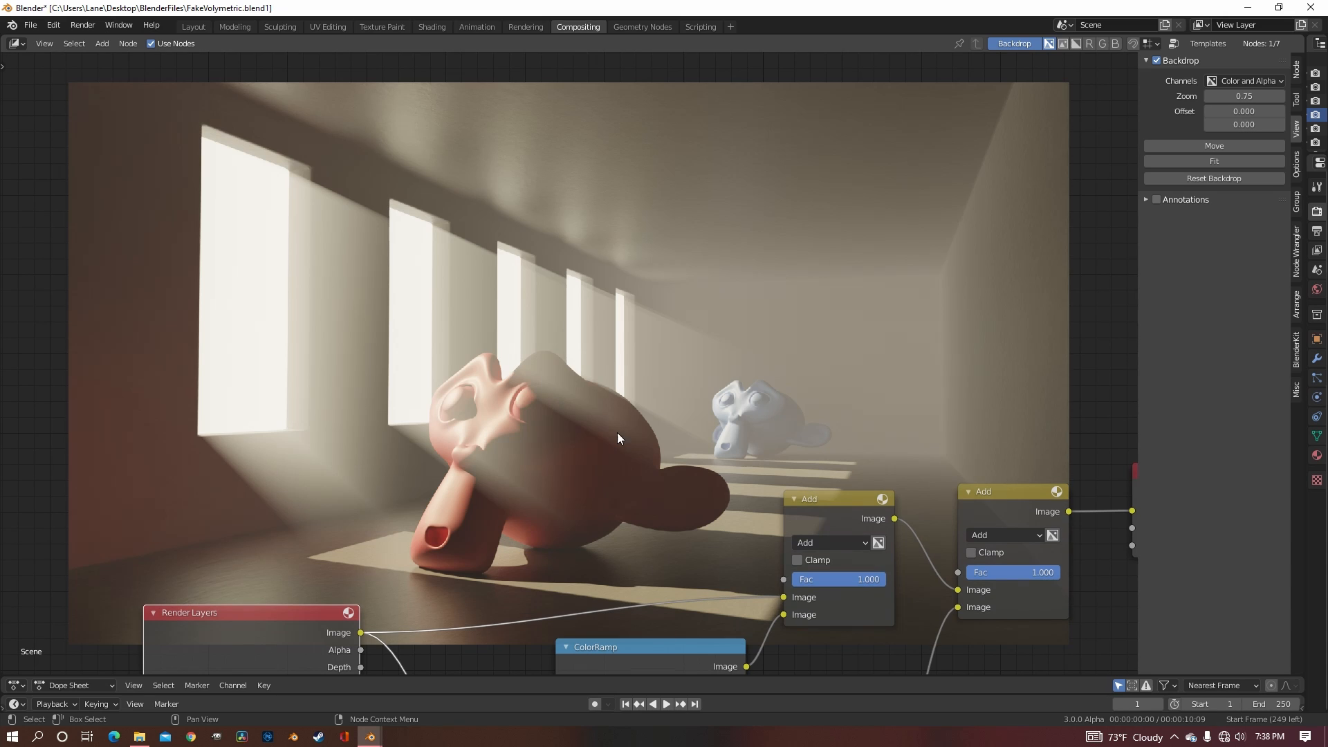
mouse_move(628, 506)
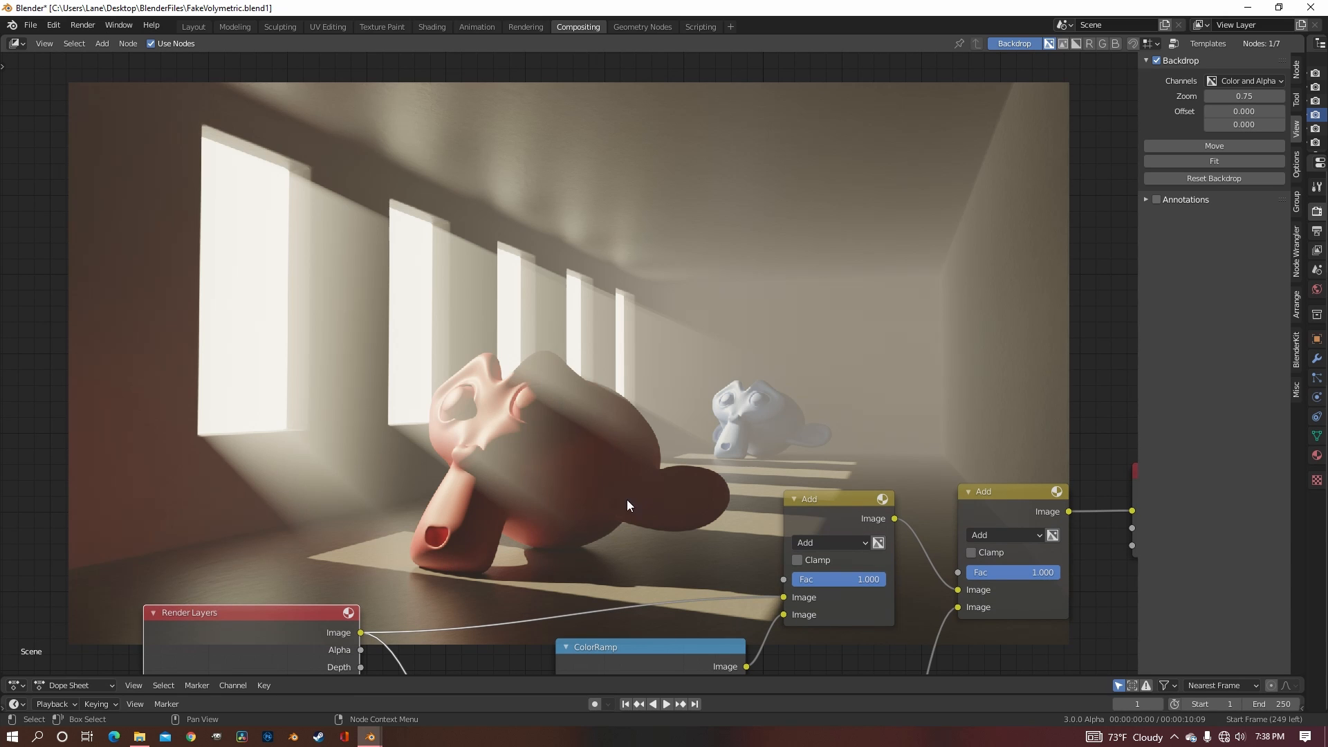
mouse_move(635, 503)
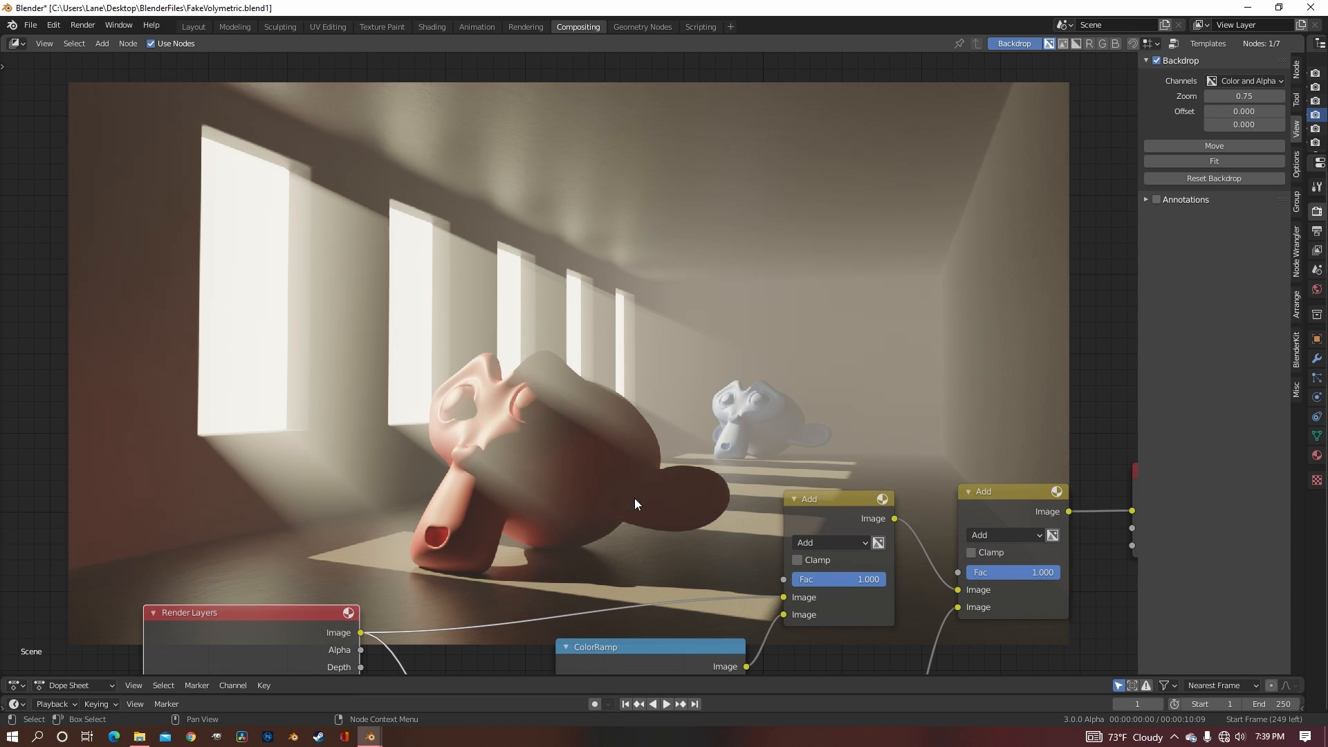
mouse_move(618, 518)
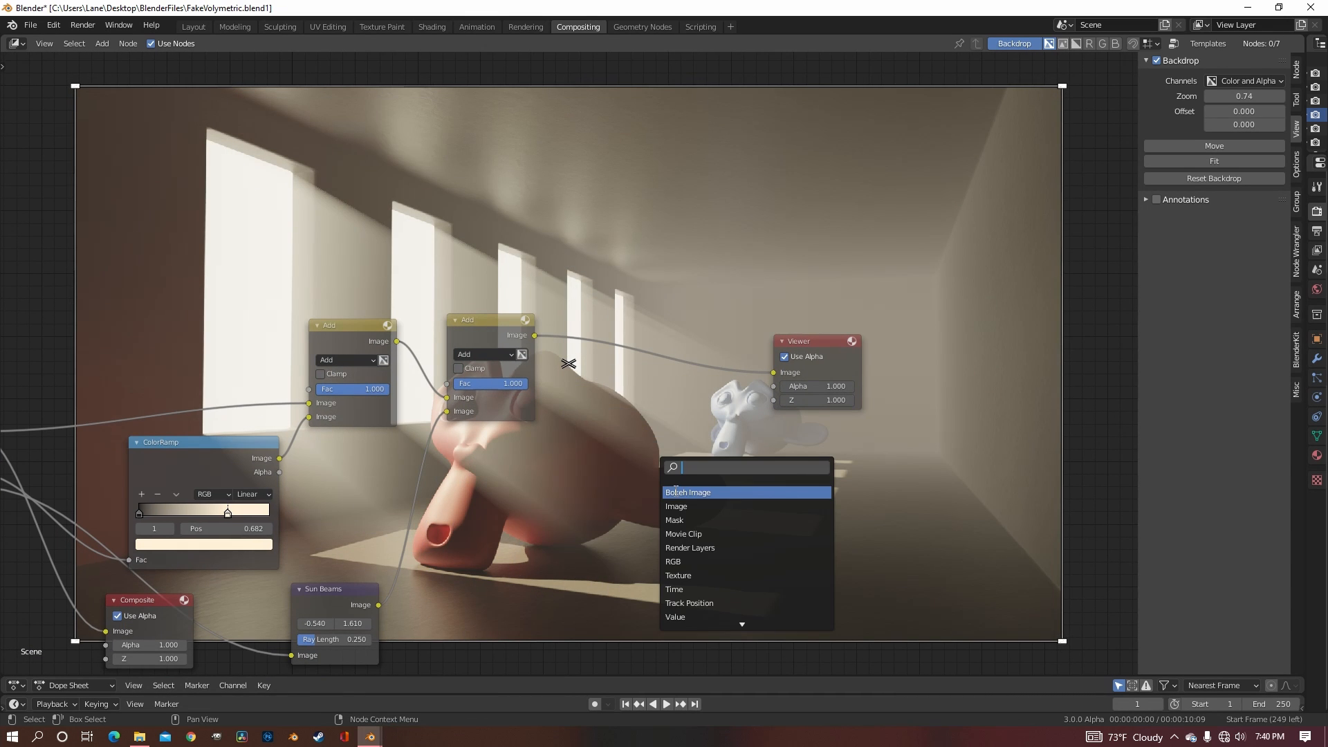
Add a Glare node before the Viewer, set to Fog Glow at High quality.
type("glar")
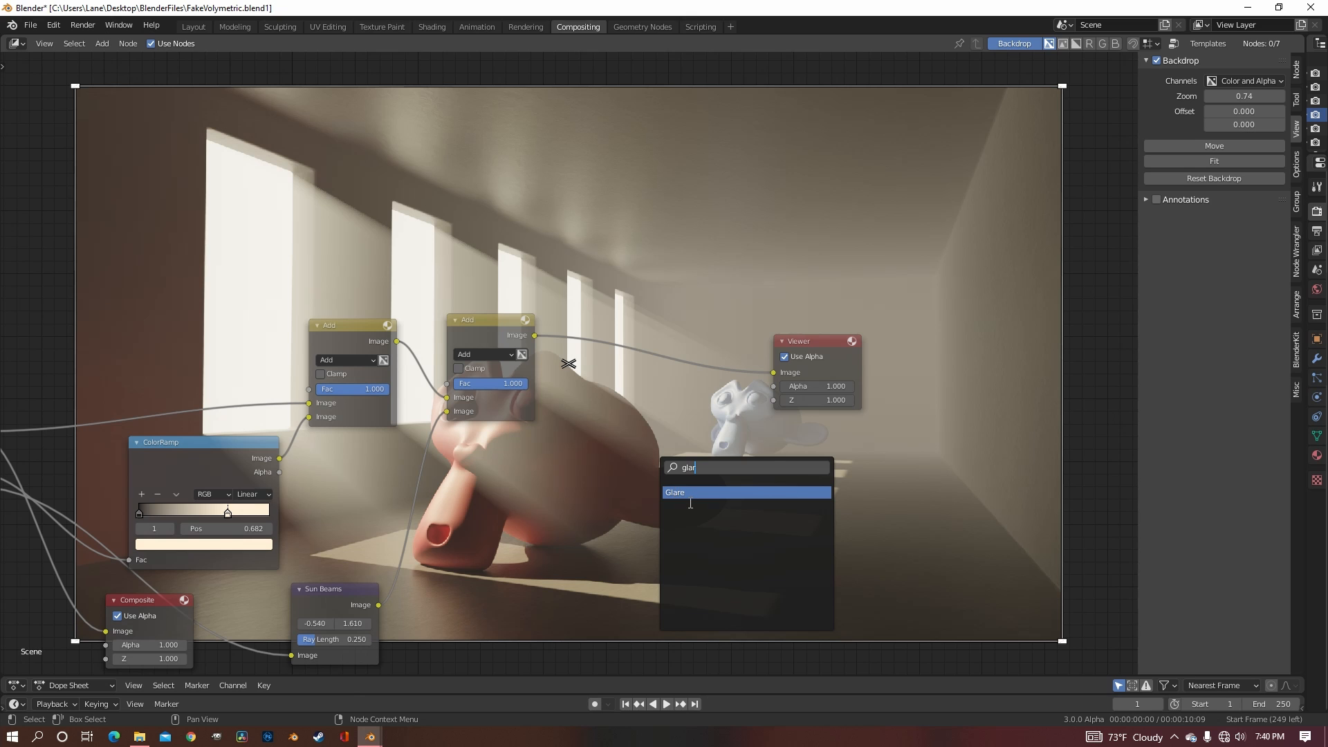
left_click(675, 493)
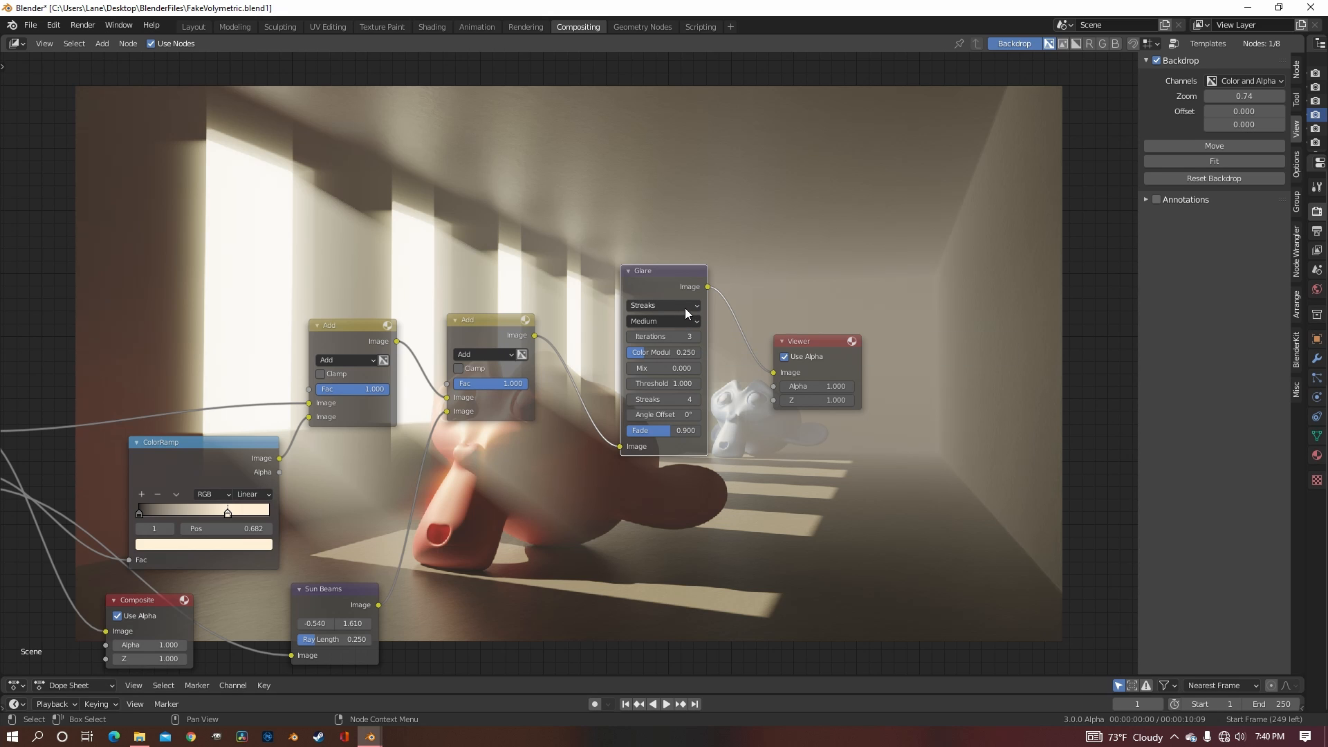
left_click(662, 304)
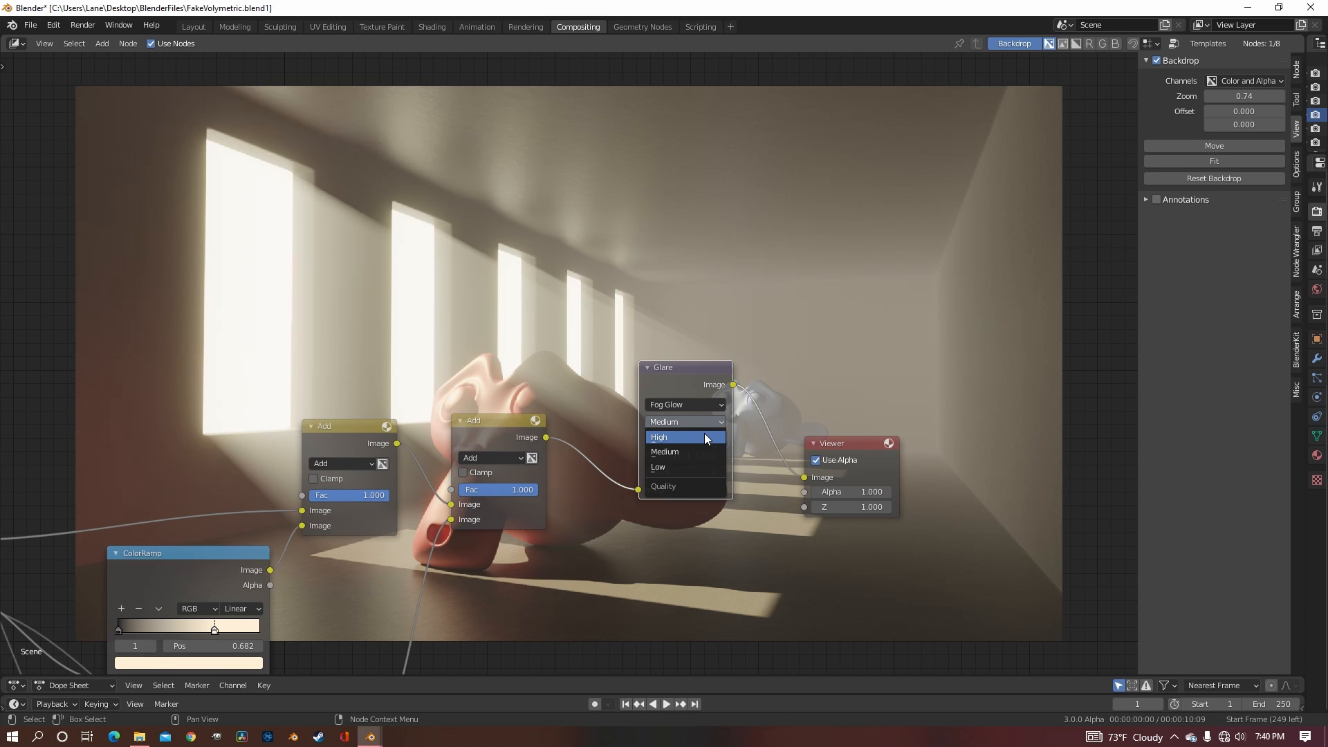
left_click(660, 436)
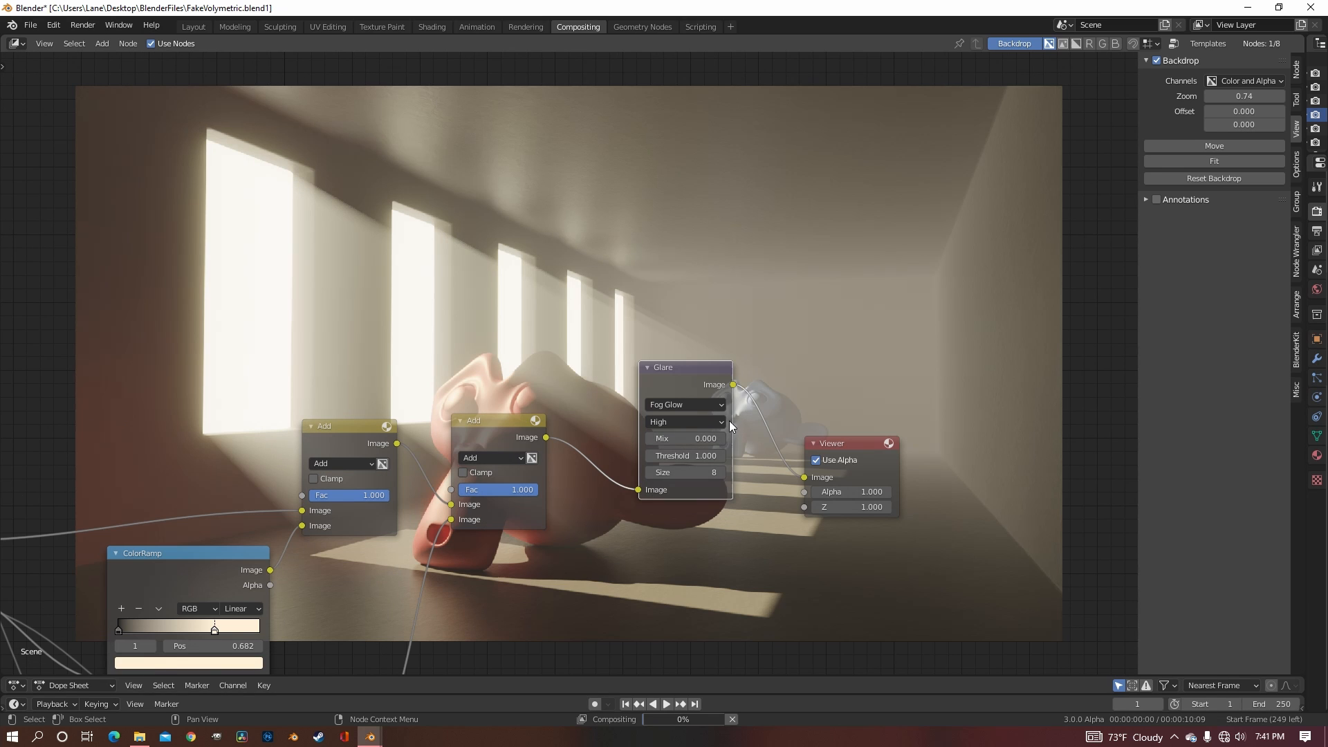
mouse_move(718, 422)
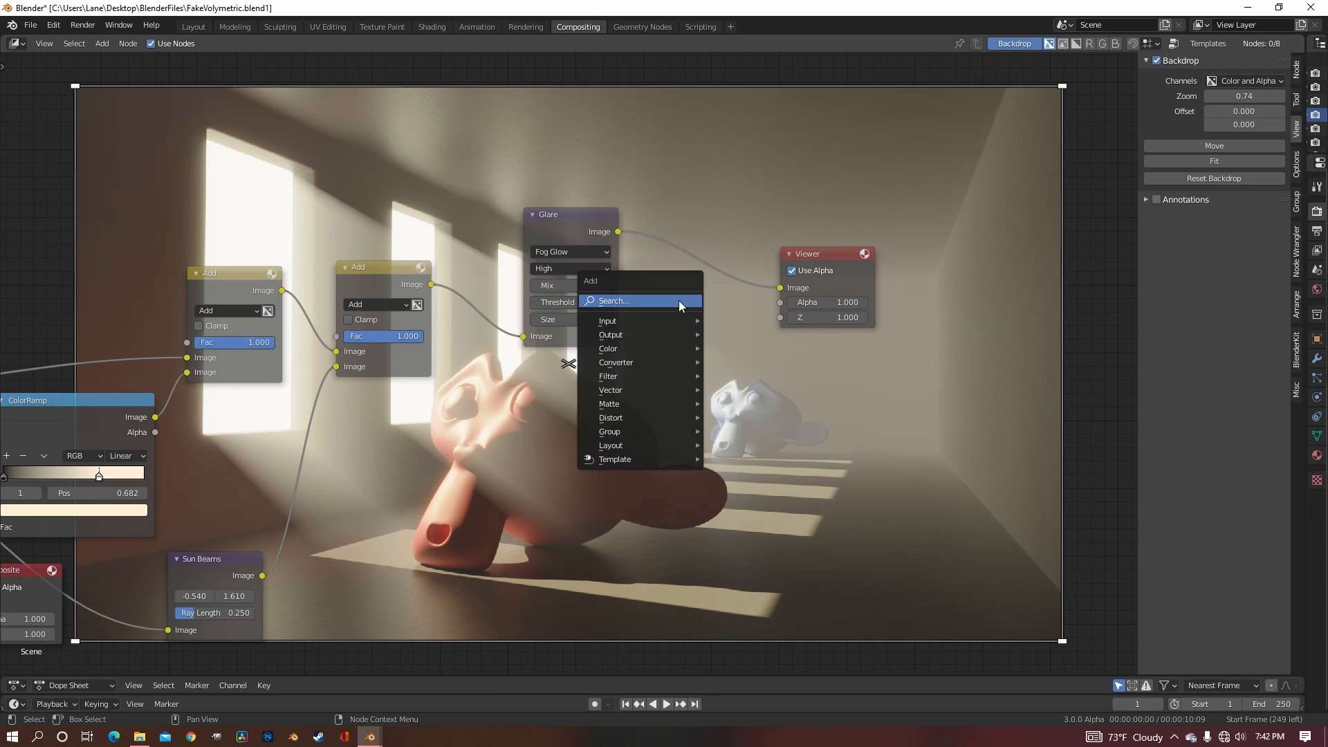
Add a Bokeh Blur node between the Glare and the Viewer.
type("b")
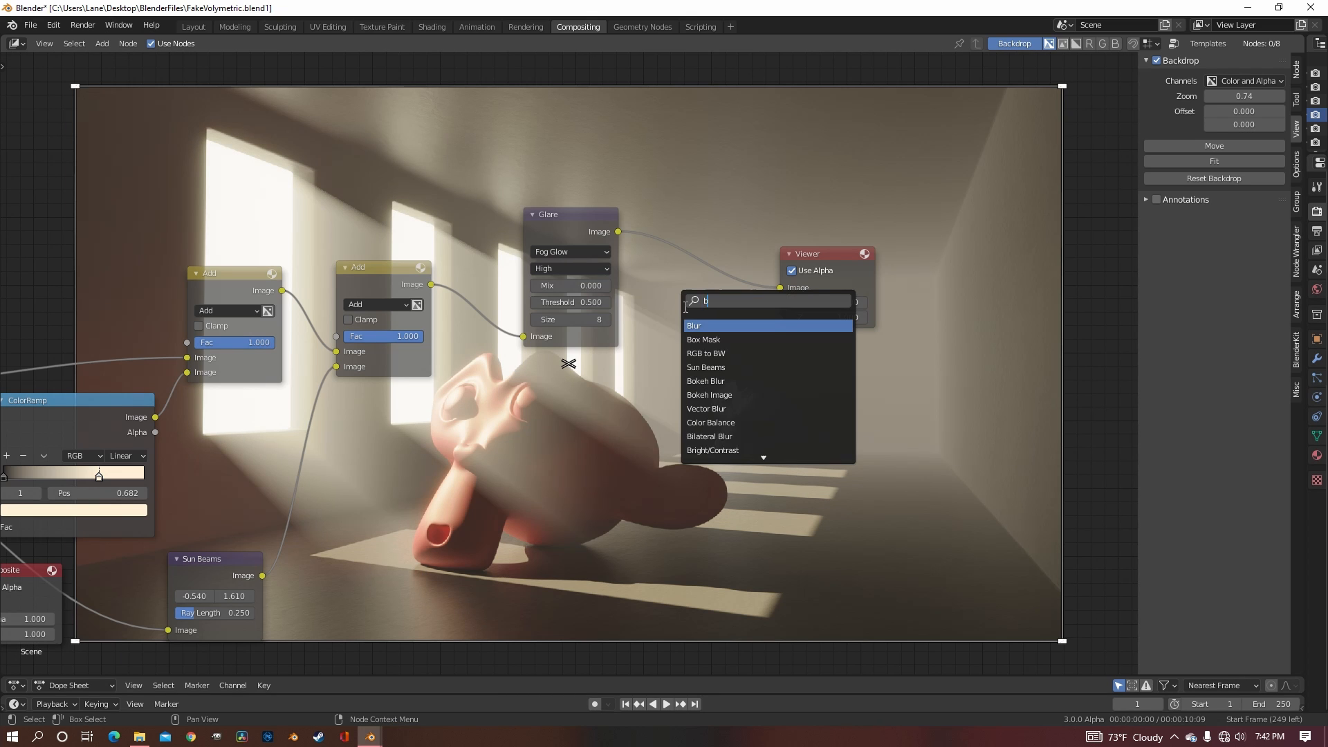
left_click(694, 326)
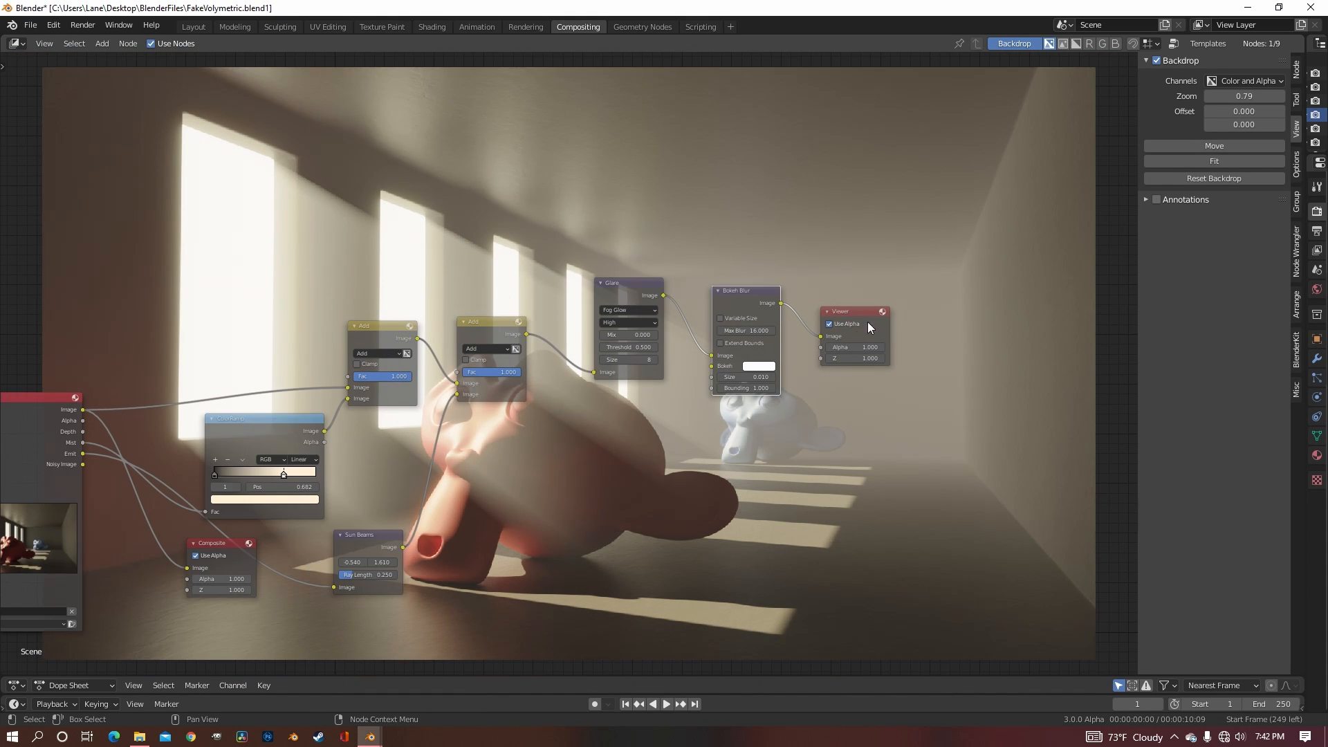
mouse_move(379, 543)
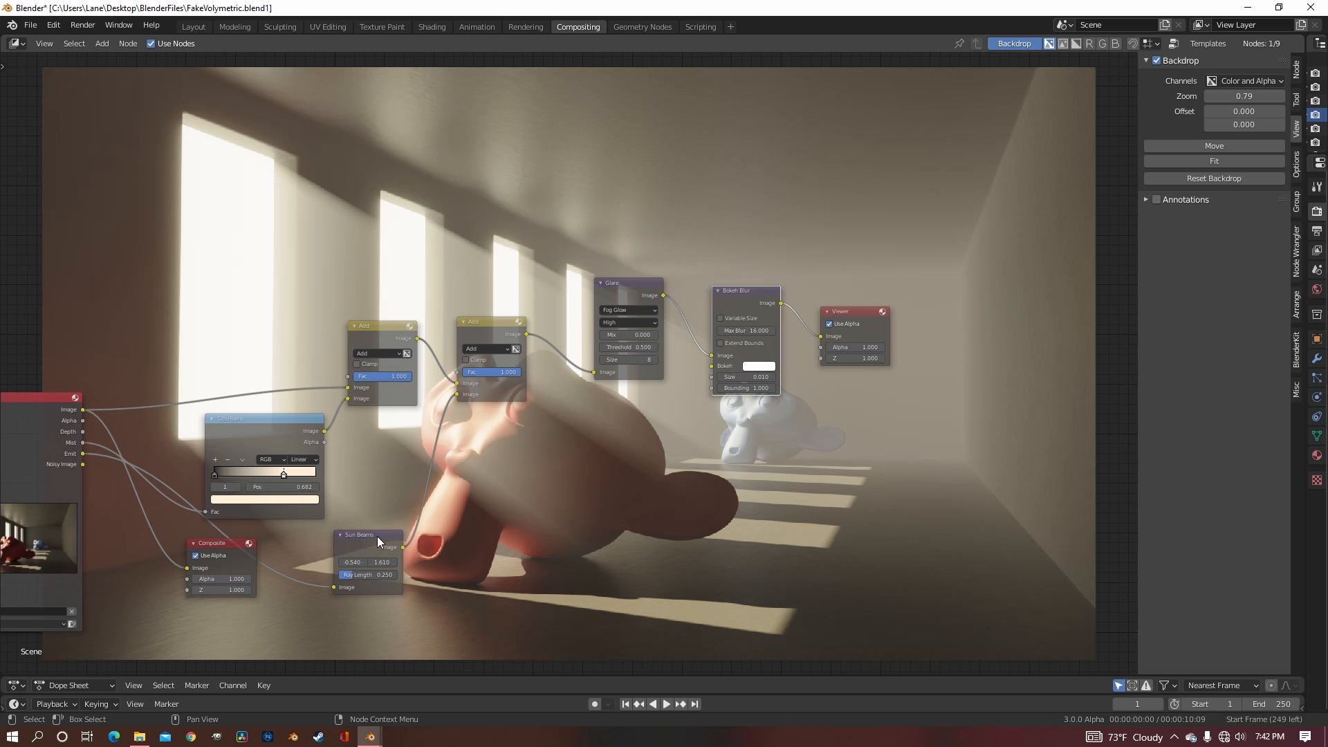